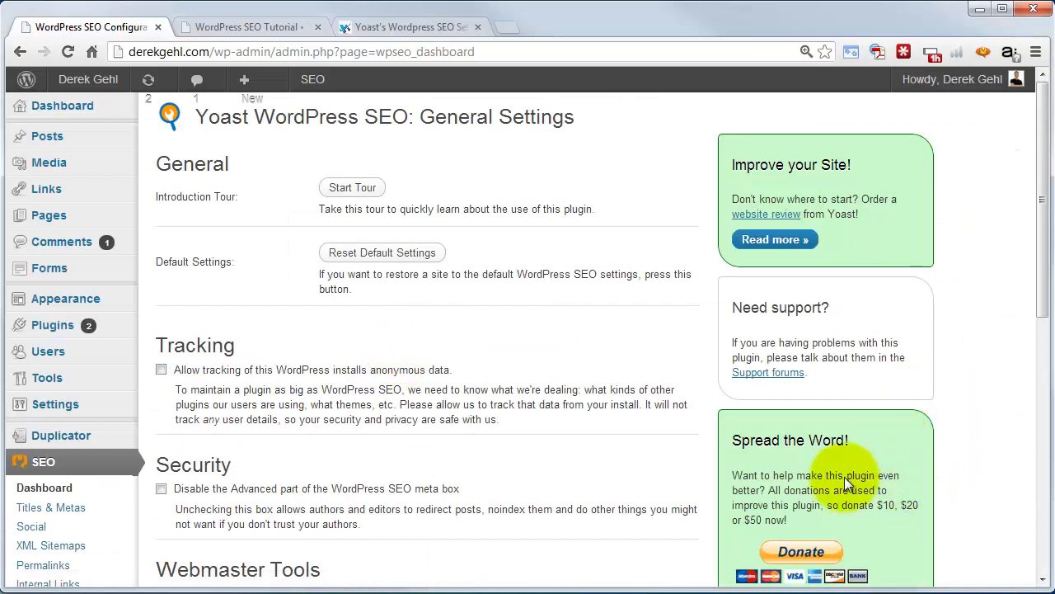
pyautogui.moveTo(518, 350)
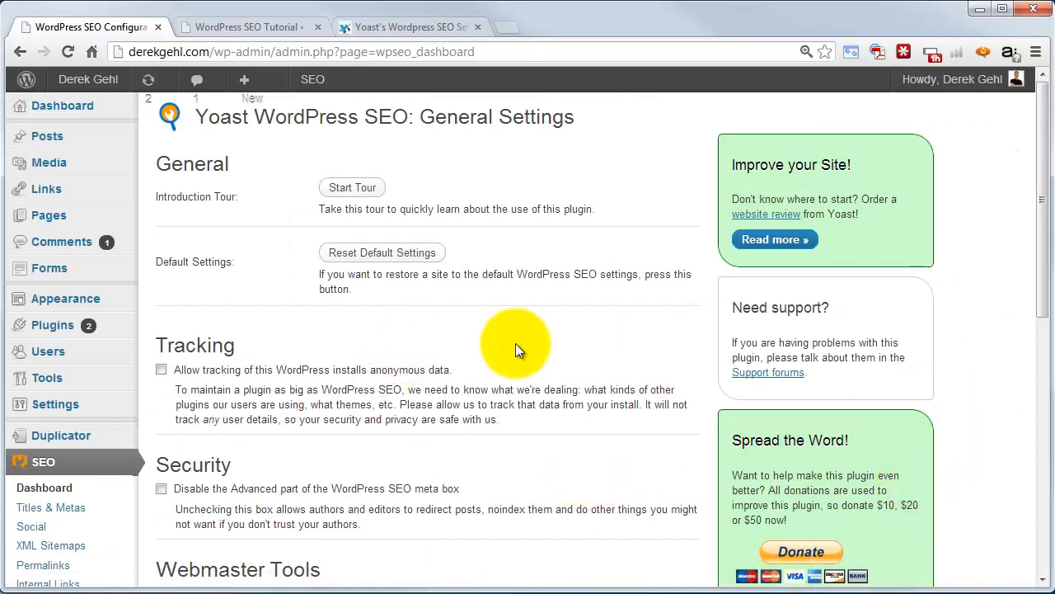
pyautogui.moveTo(459, 333)
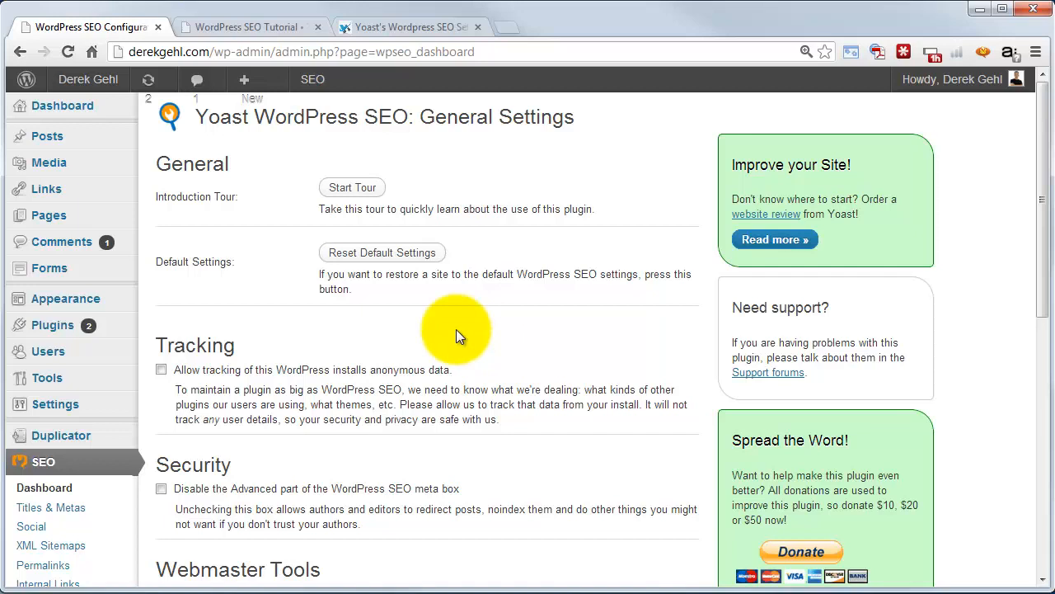
pyautogui.moveTo(597, 538)
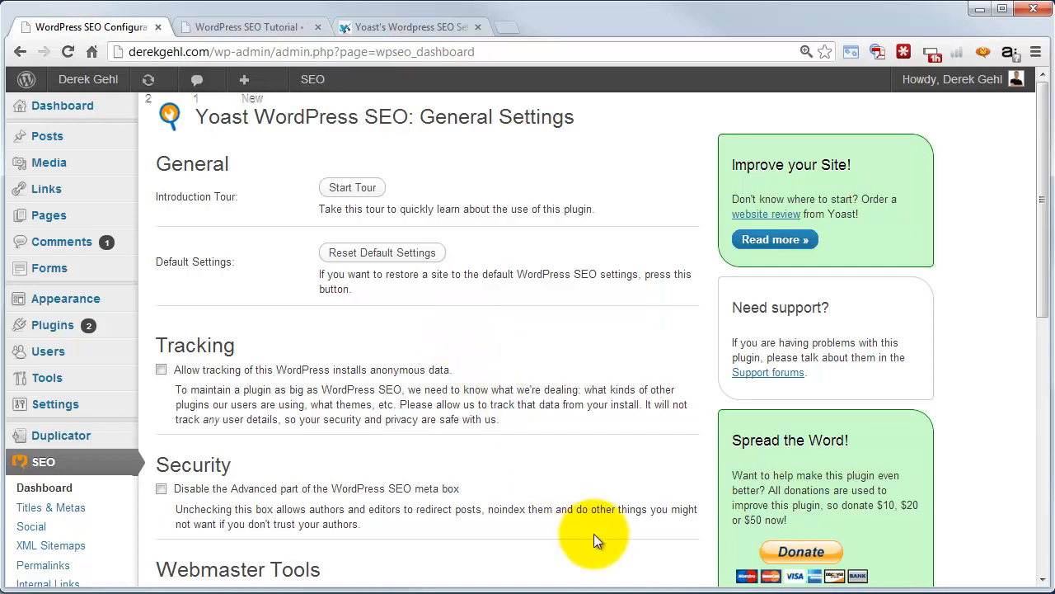
pyautogui.moveTo(139, 376)
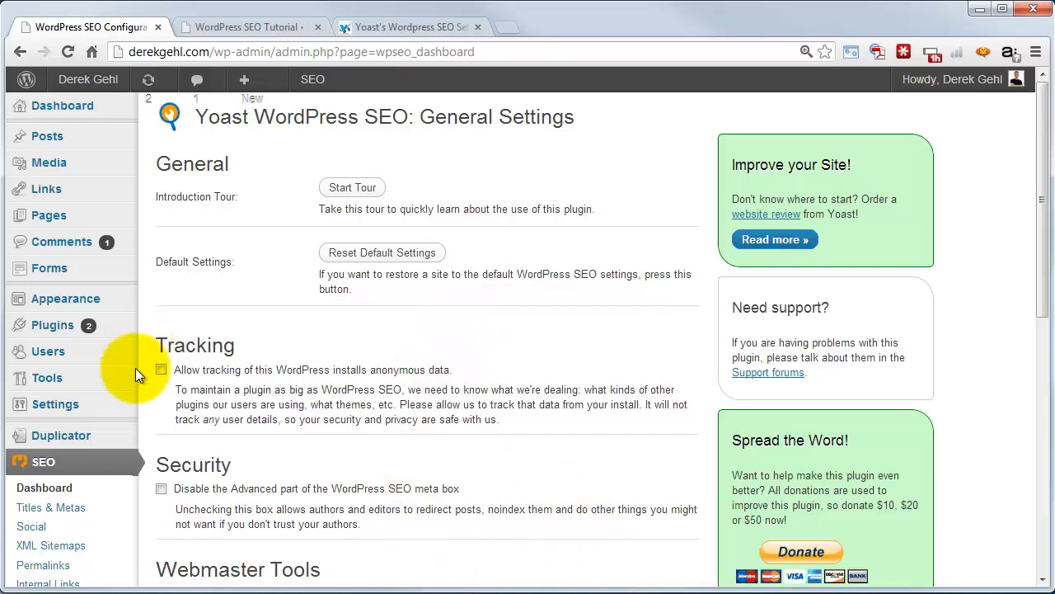
pyautogui.moveTo(216, 393)
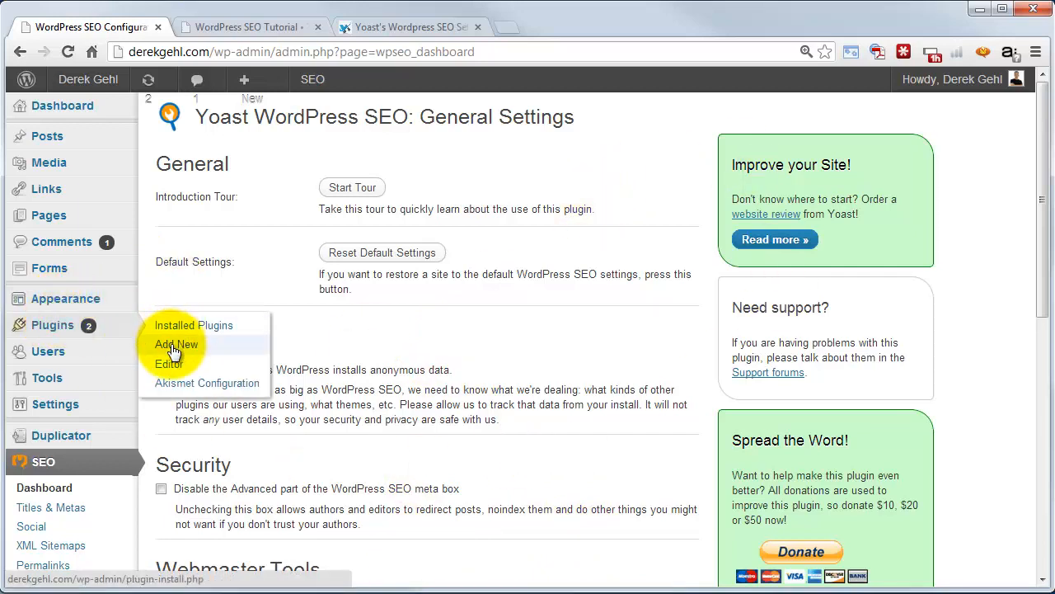
pyautogui.moveTo(198, 280)
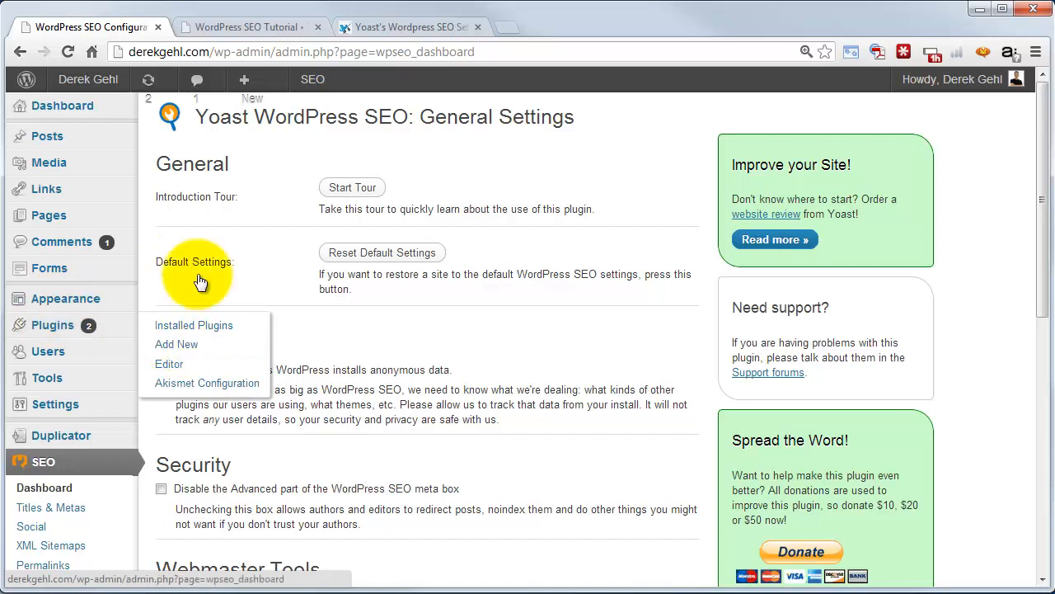
pyautogui.moveTo(578, 495)
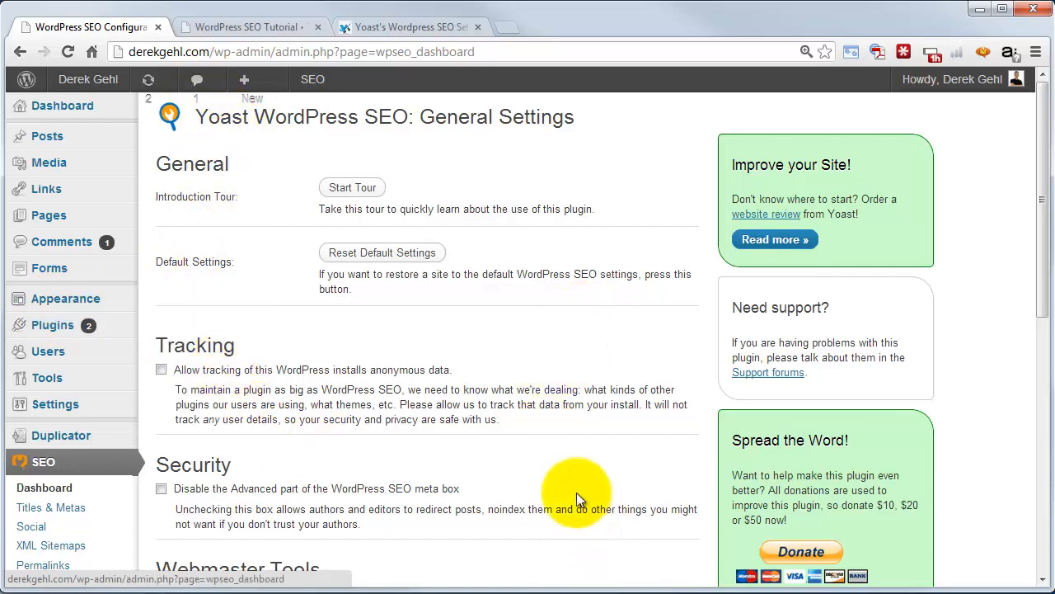
pyautogui.moveTo(570, 442)
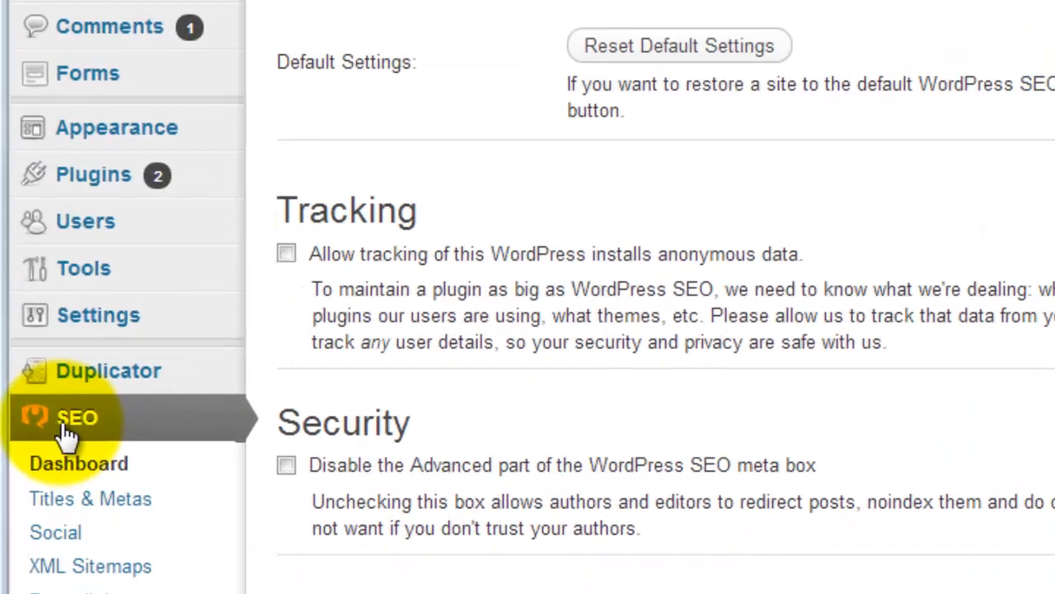
# - Show Yoast's Titles & Metas page on its Taxonomies tab for categories and tags
pyautogui.scroll(-3)
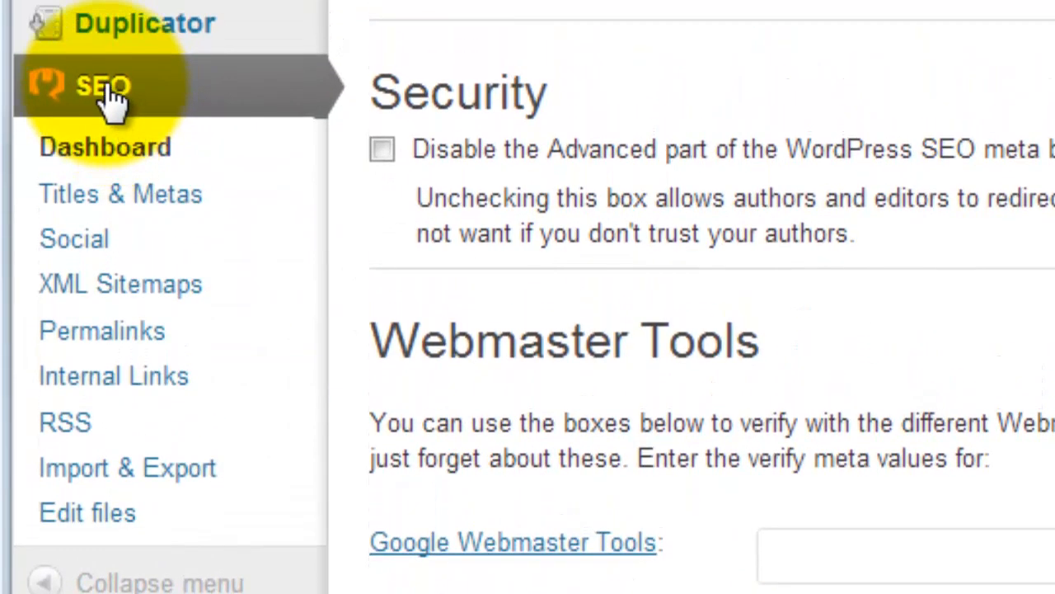
pyautogui.moveTo(248, 108)
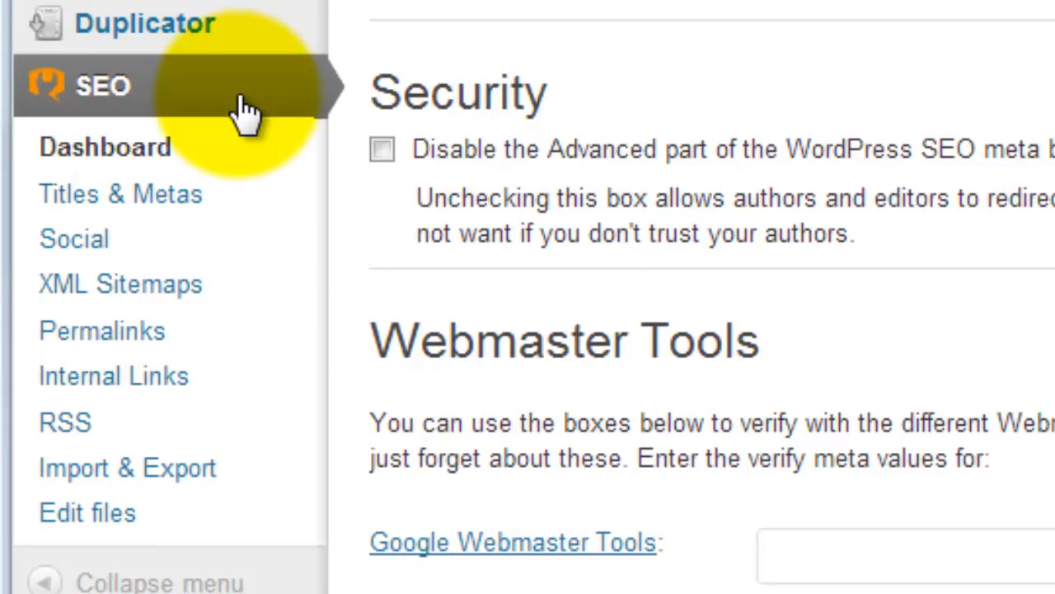
pyautogui.moveTo(256, 91)
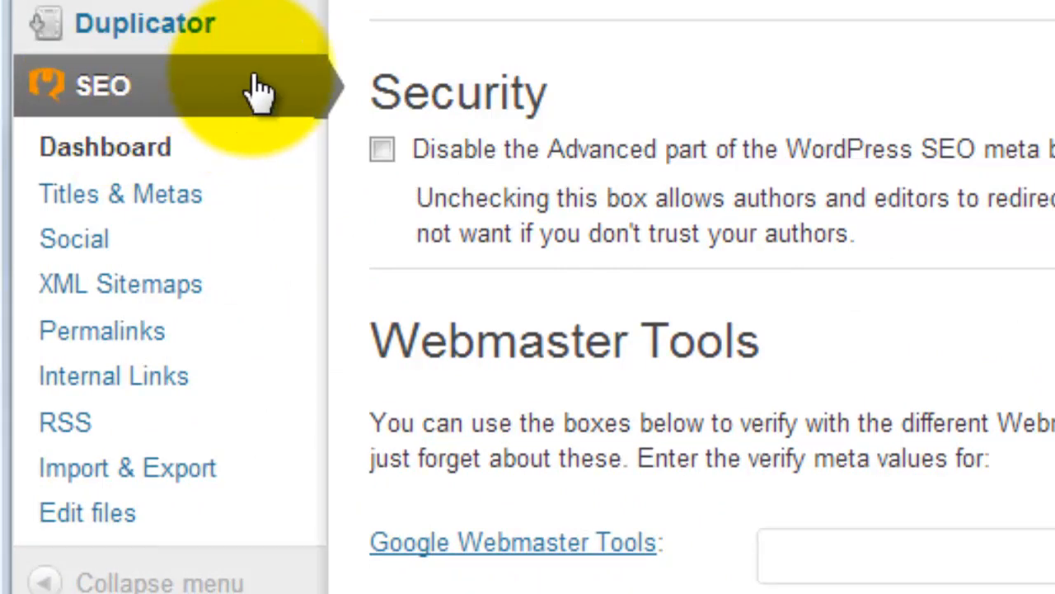
pyautogui.moveTo(98, 205)
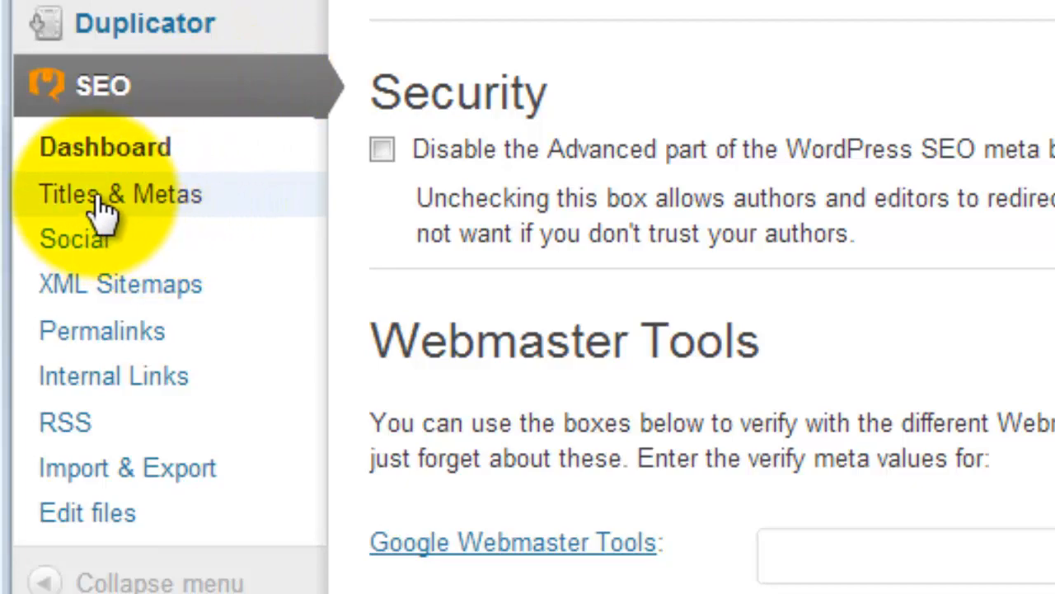
pyautogui.click(107, 194)
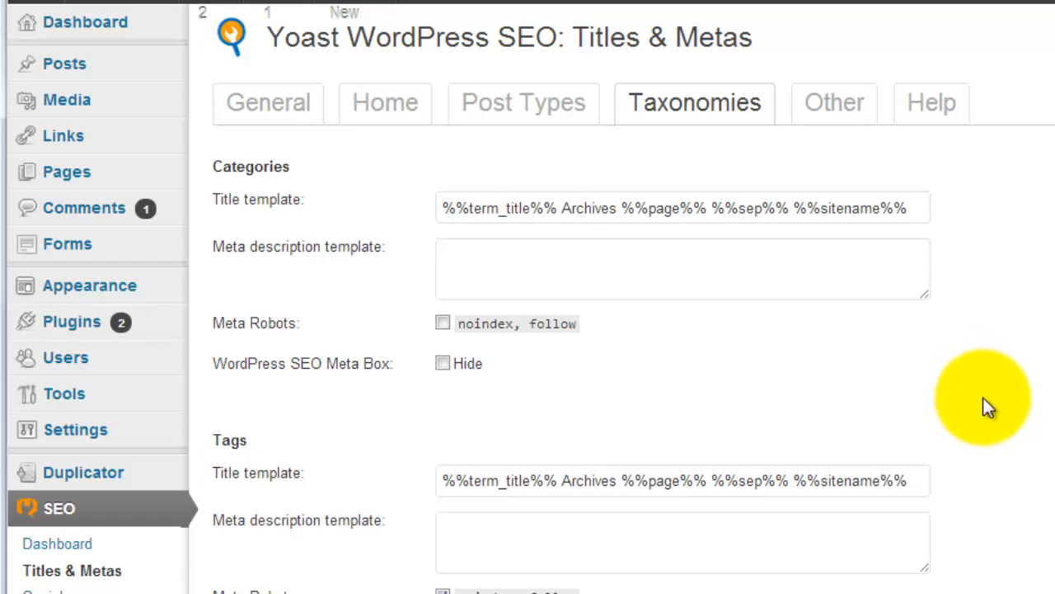
pyautogui.moveTo(996, 449)
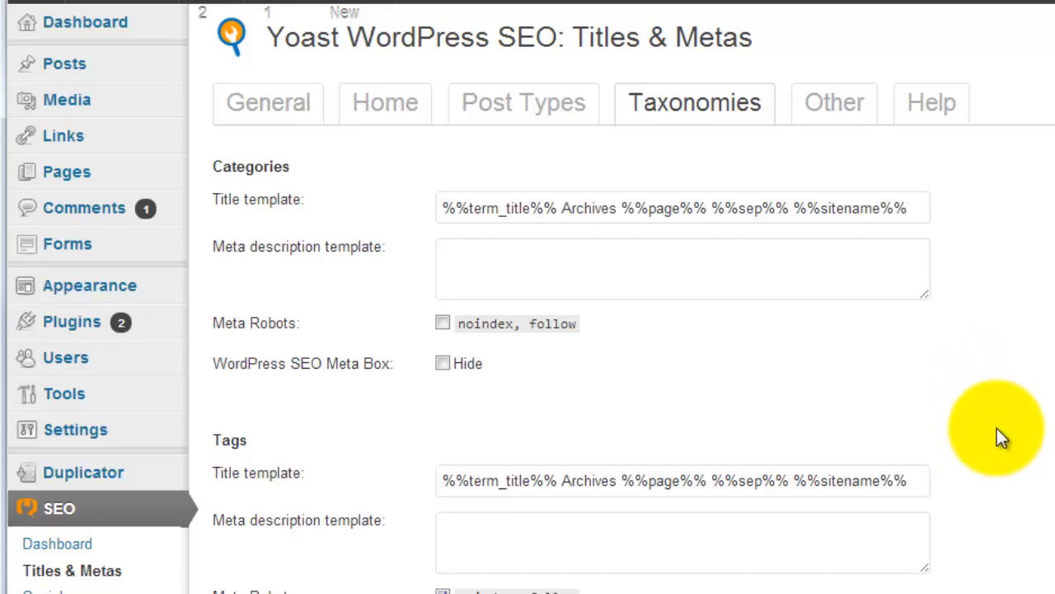
pyautogui.moveTo(550, 425)
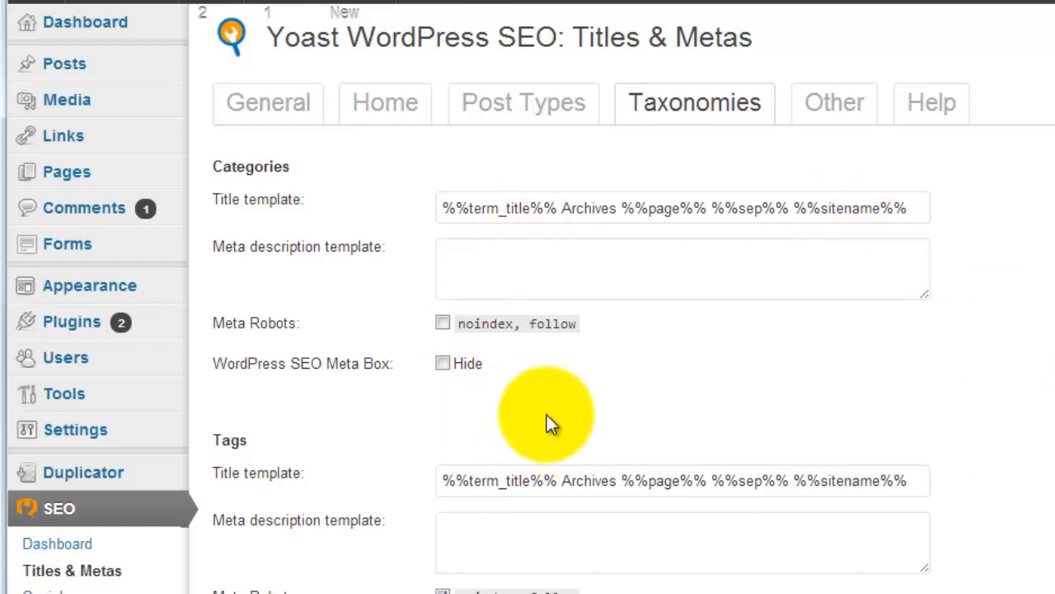
pyautogui.moveTo(542, 416)
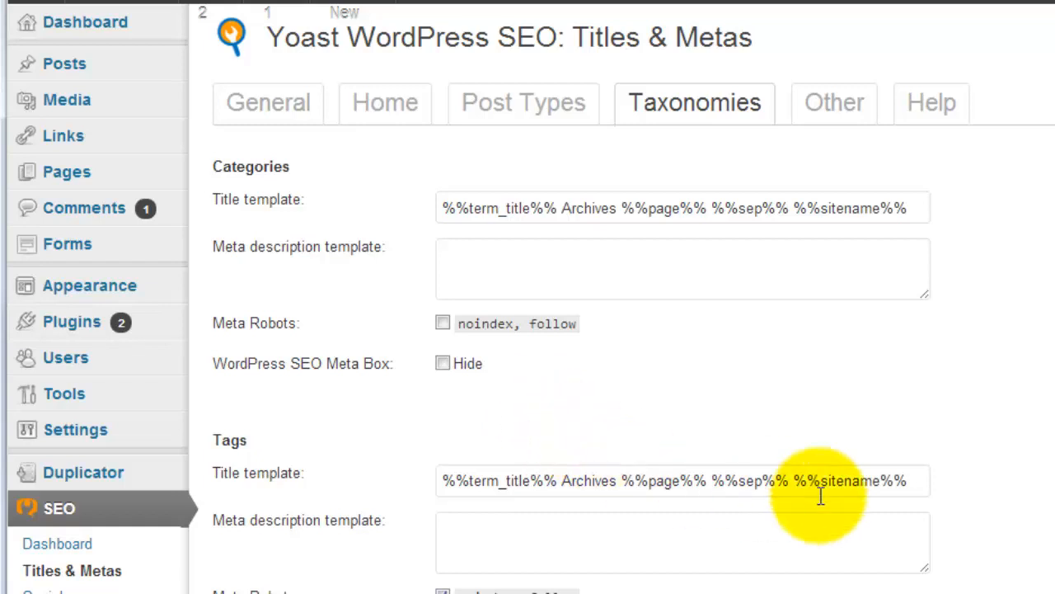
pyautogui.moveTo(805, 452)
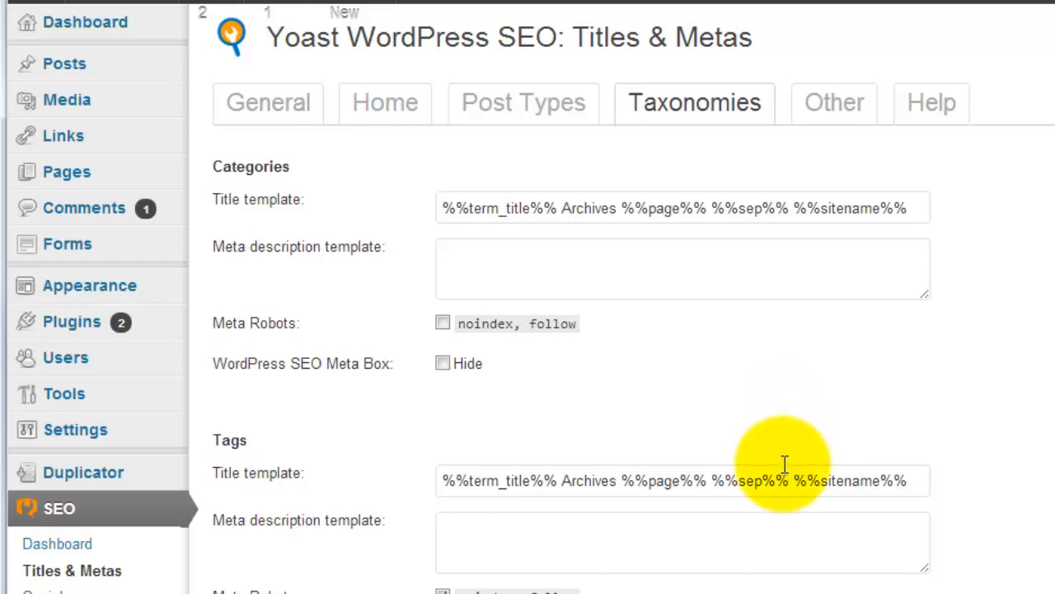
pyautogui.moveTo(790, 465)
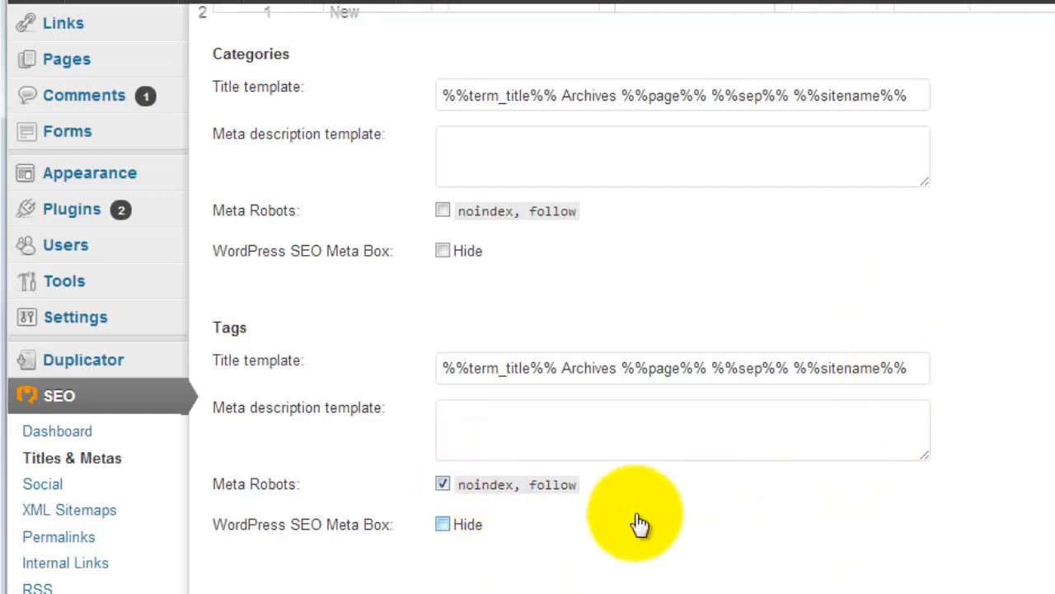
pyautogui.moveTo(416, 580)
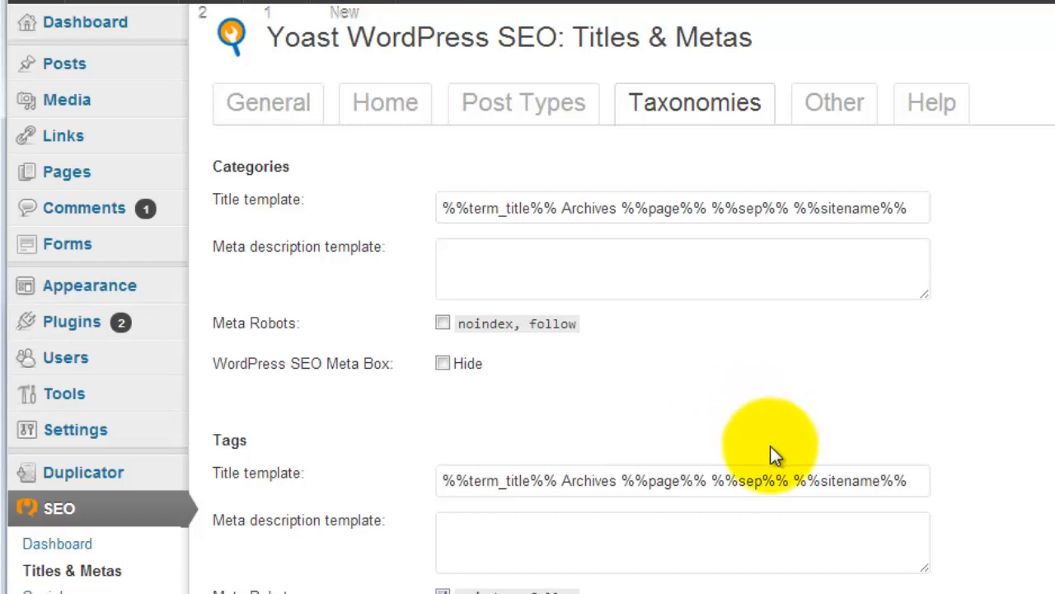
pyautogui.moveTo(778, 470)
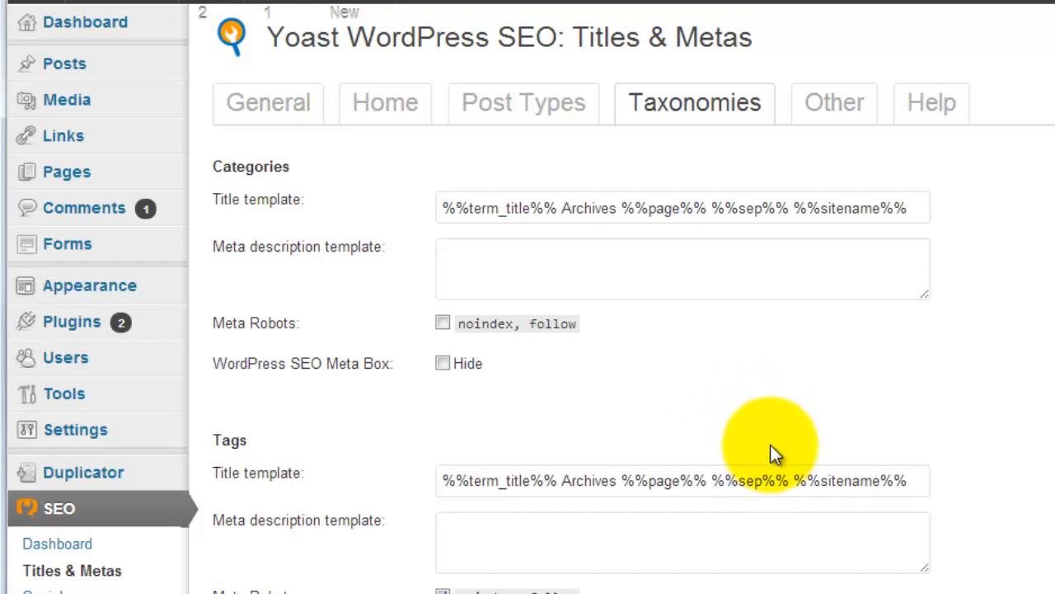
pyautogui.moveTo(824, 297)
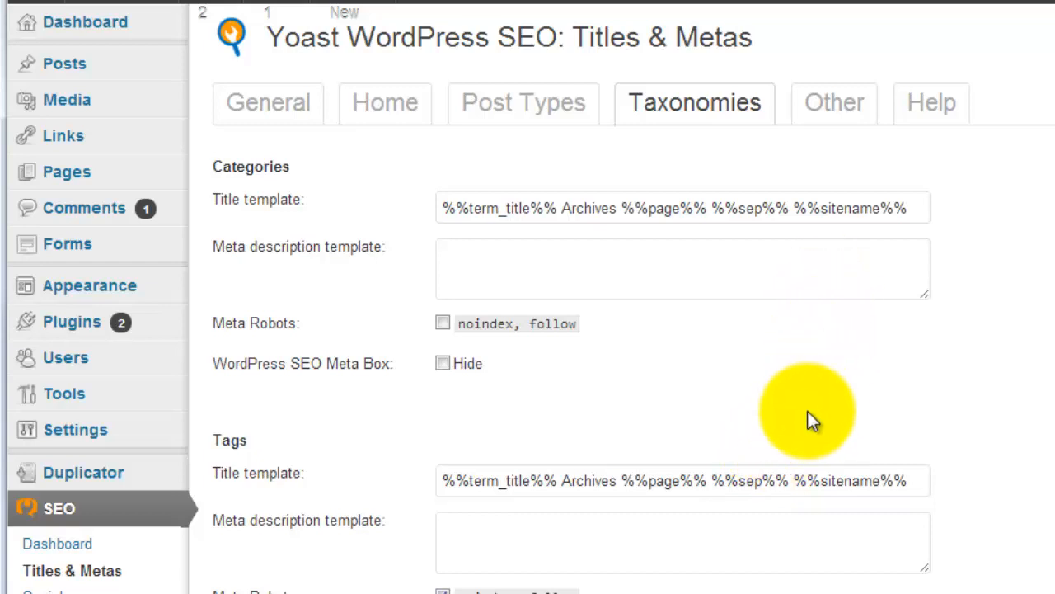
# - Review the Other tab down to author and date archives, both marked disabled
pyautogui.click(831, 102)
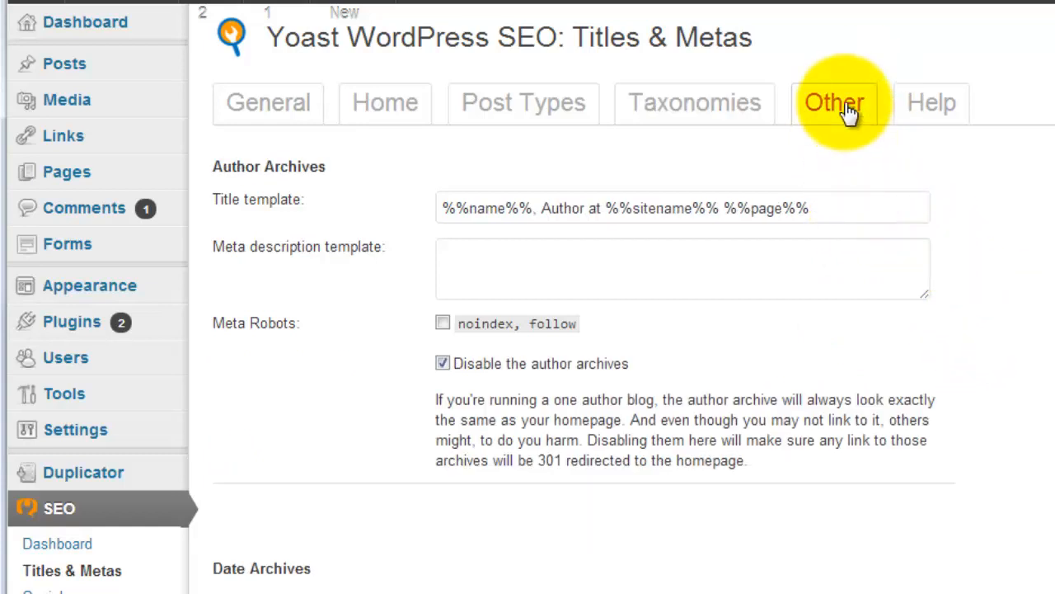
pyautogui.scroll(-3)
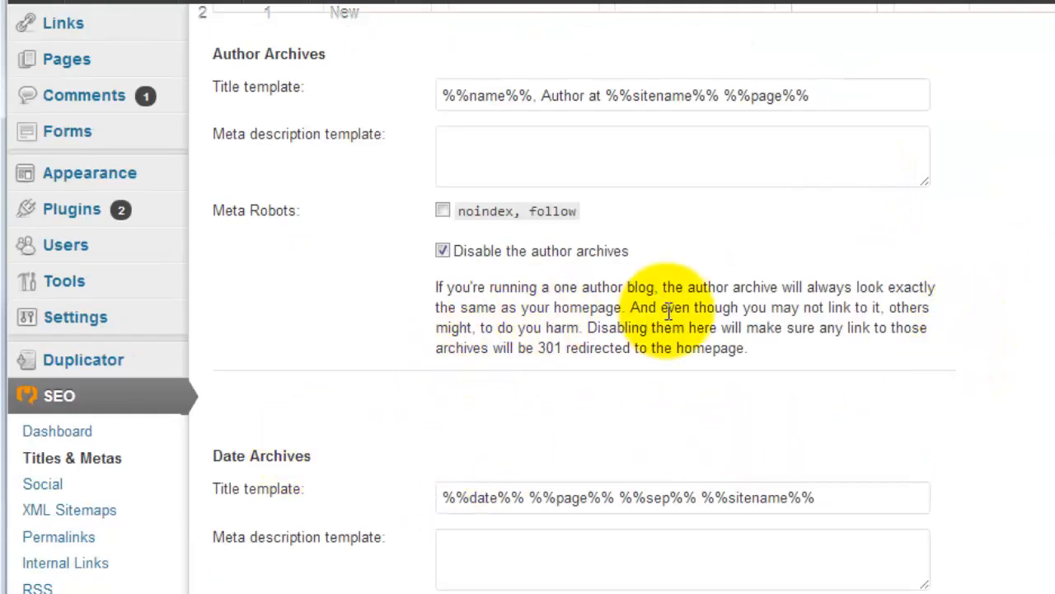
pyautogui.moveTo(686, 409)
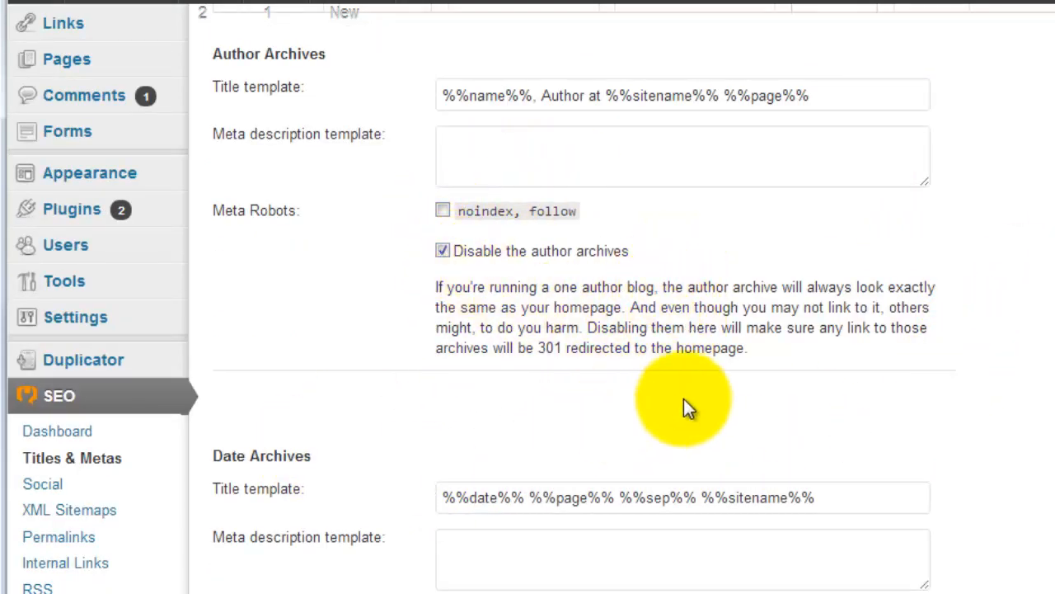
pyautogui.moveTo(571, 245)
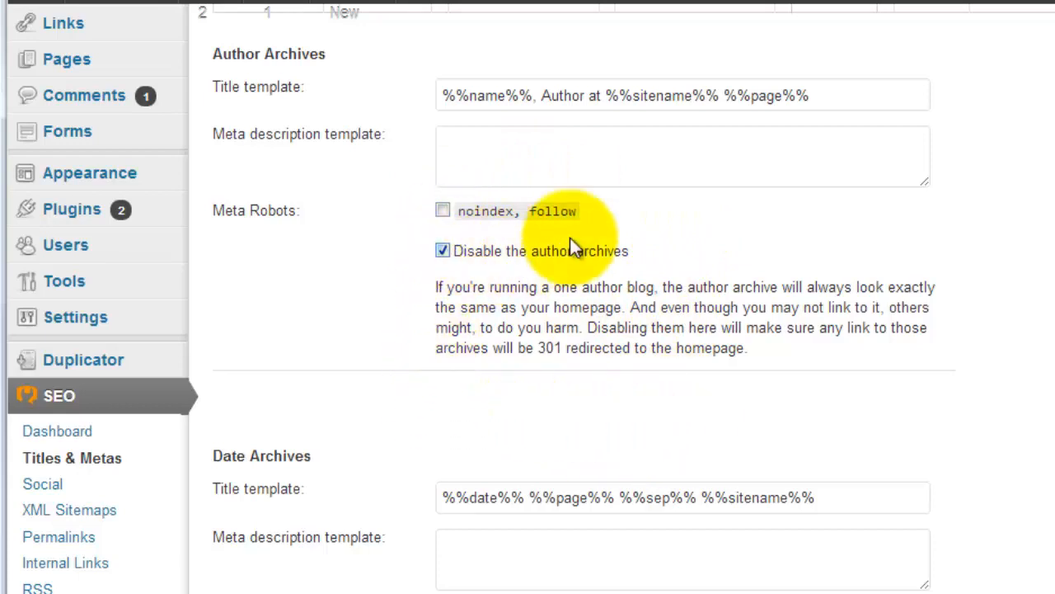
pyautogui.moveTo(716, 394)
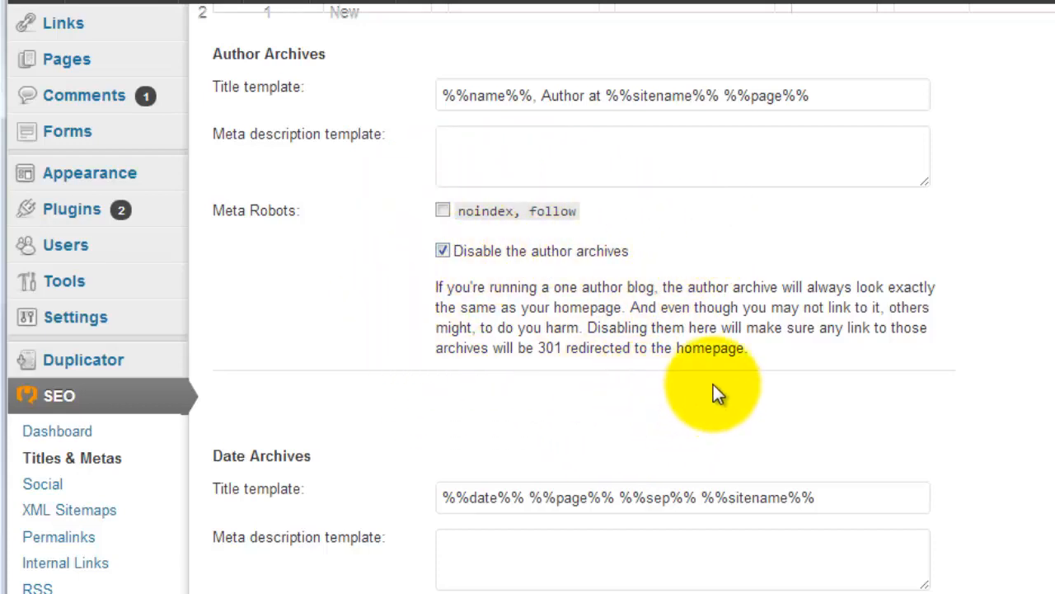
pyautogui.moveTo(795, 401)
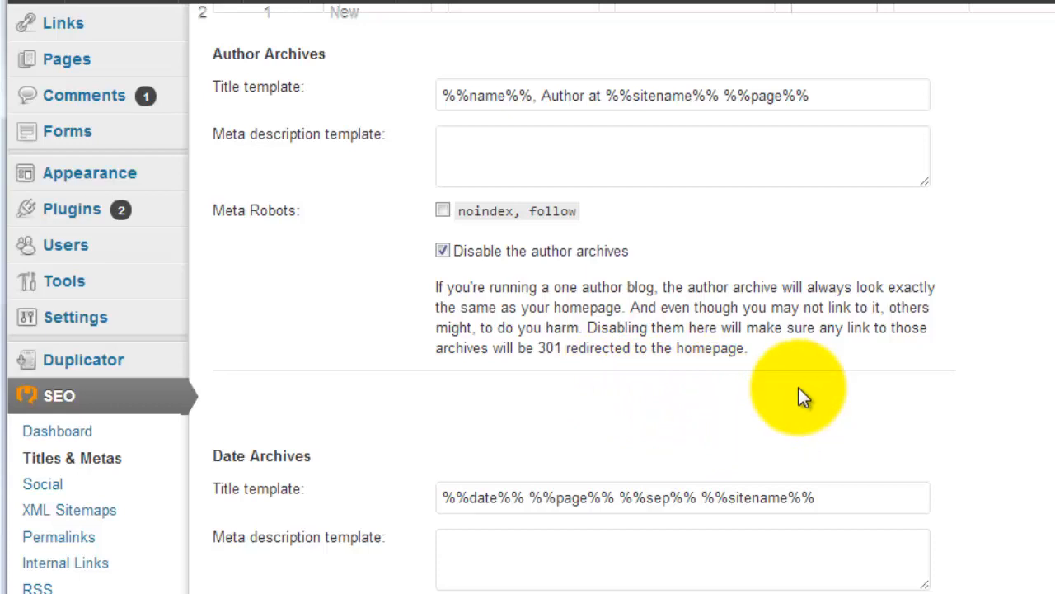
pyautogui.moveTo(463, 286)
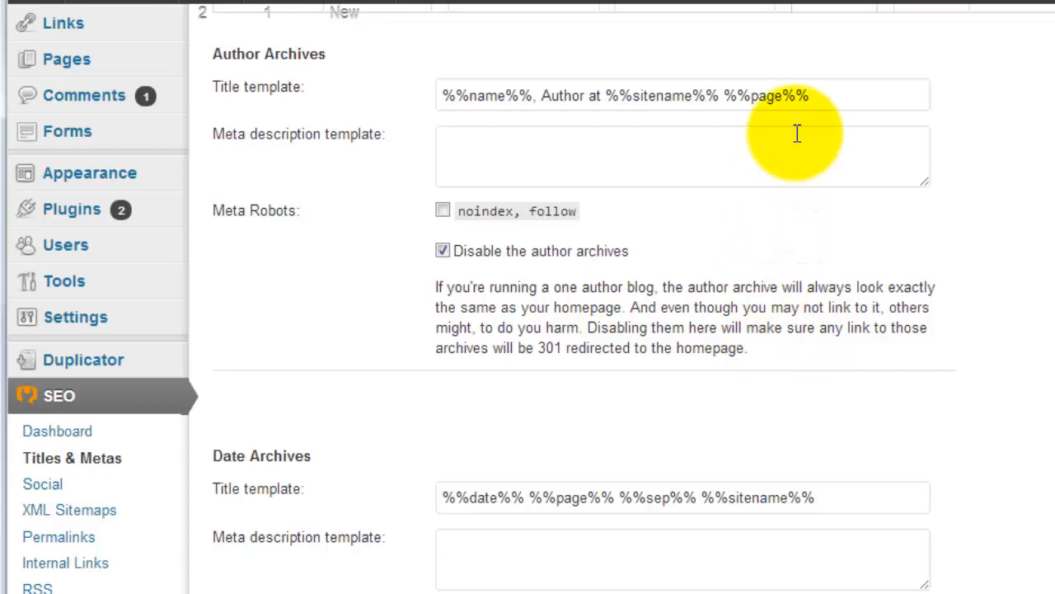
pyautogui.moveTo(696, 430)
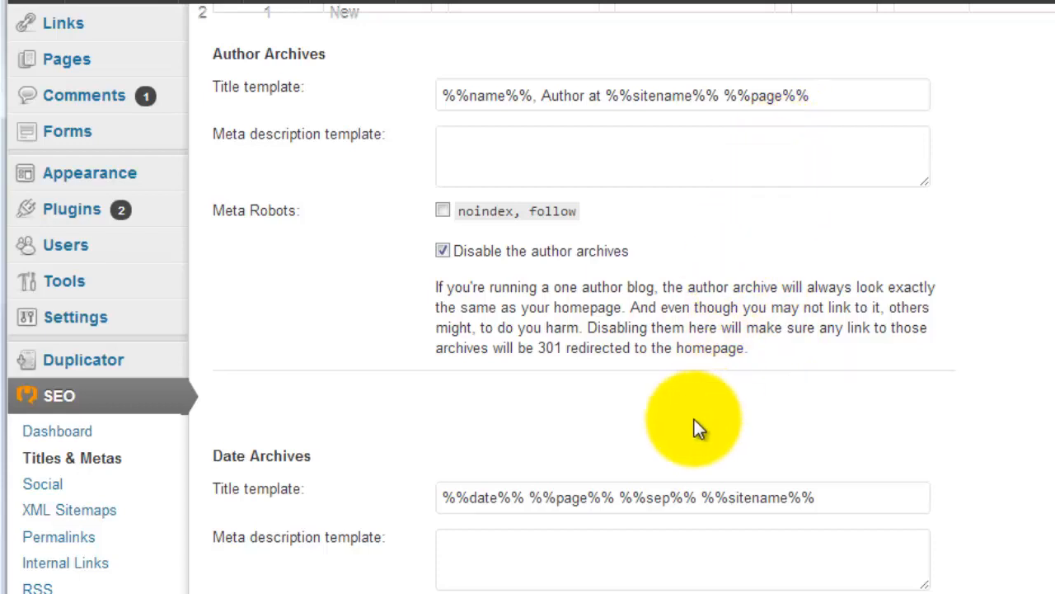
pyautogui.moveTo(382, 180)
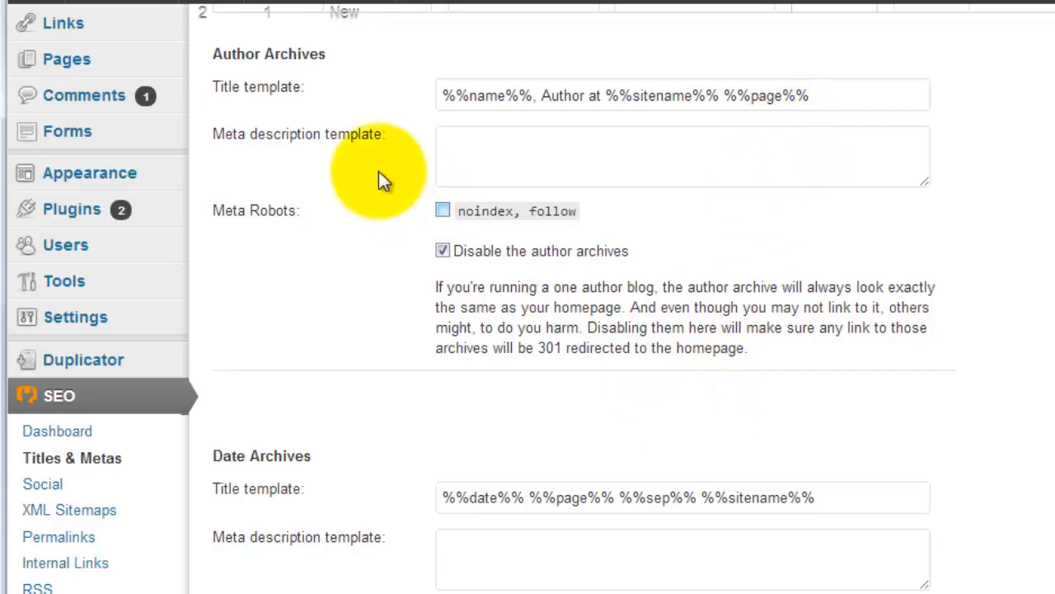
pyautogui.moveTo(798, 297)
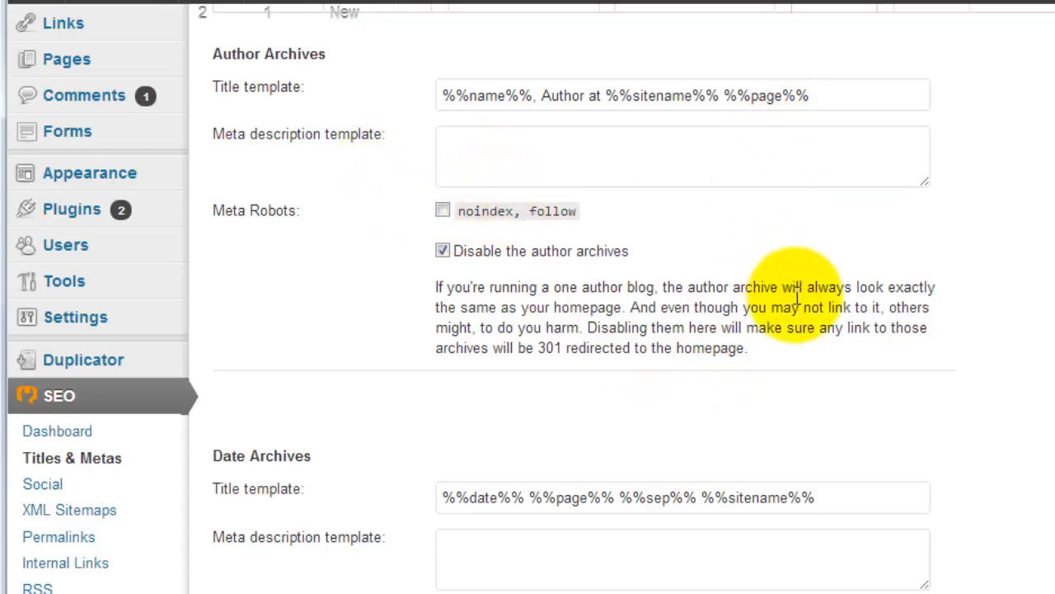
pyautogui.scroll(-3)
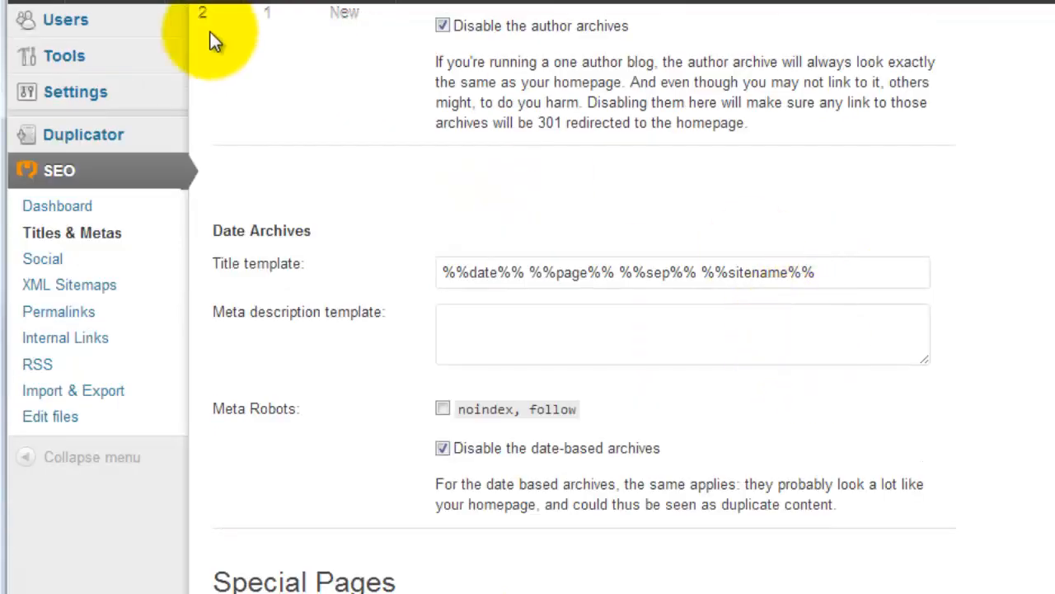
pyautogui.moveTo(746, 580)
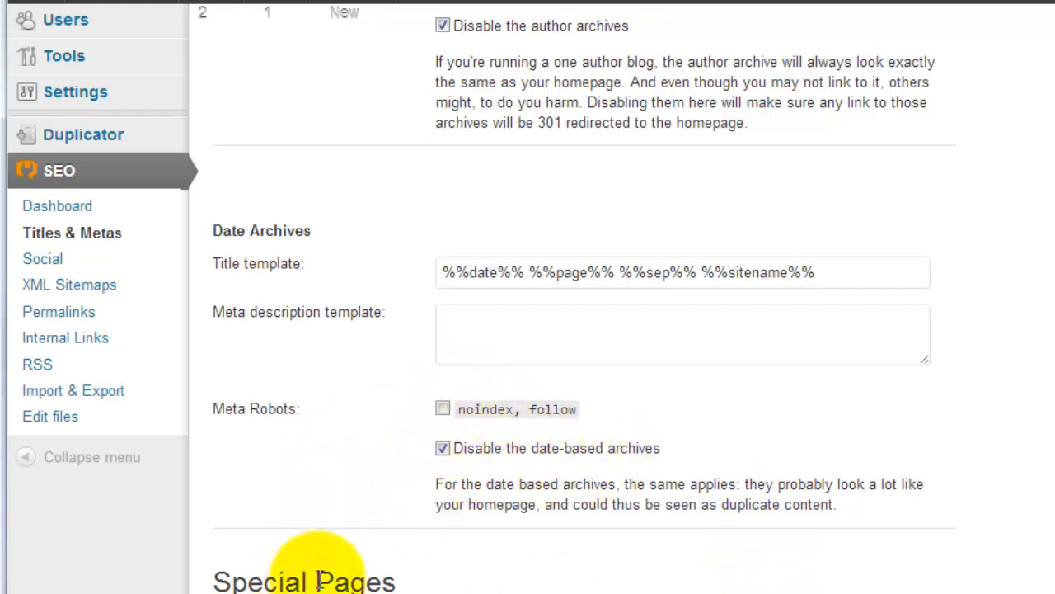
pyautogui.moveTo(792, 544)
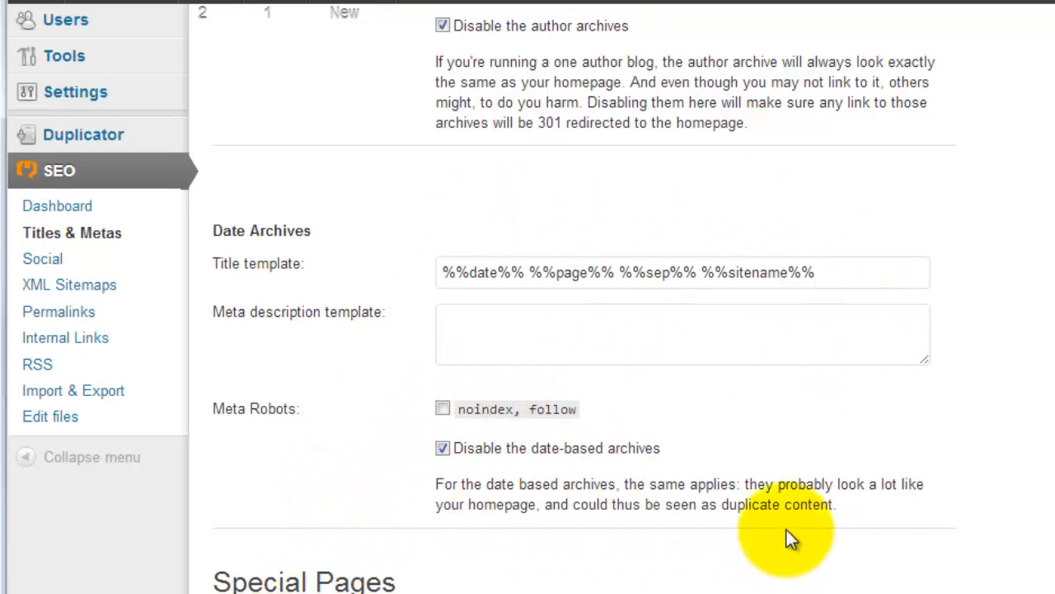
pyautogui.moveTo(460, 398)
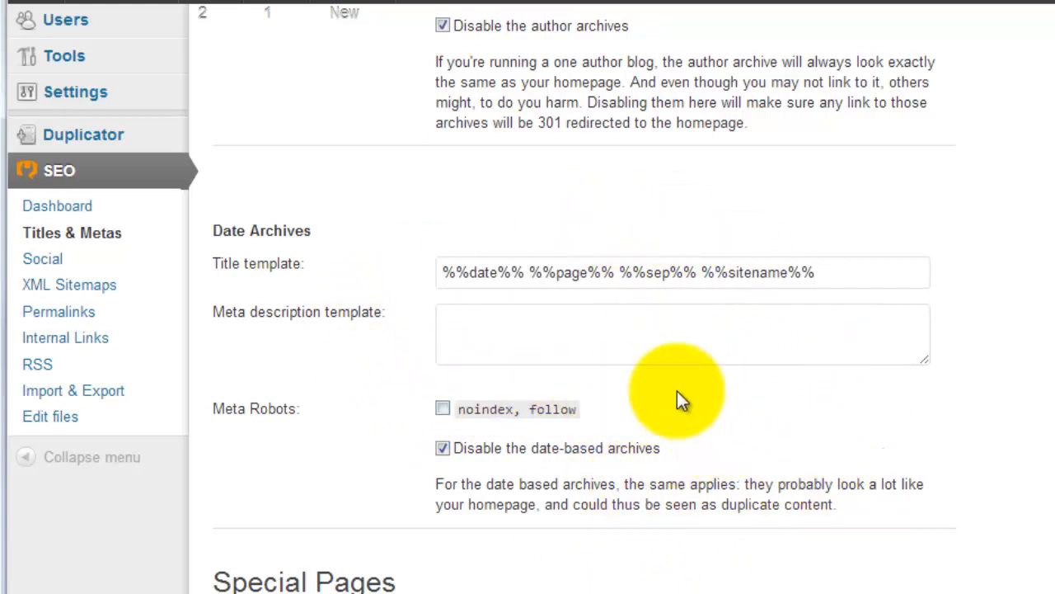
pyautogui.scroll(-3)
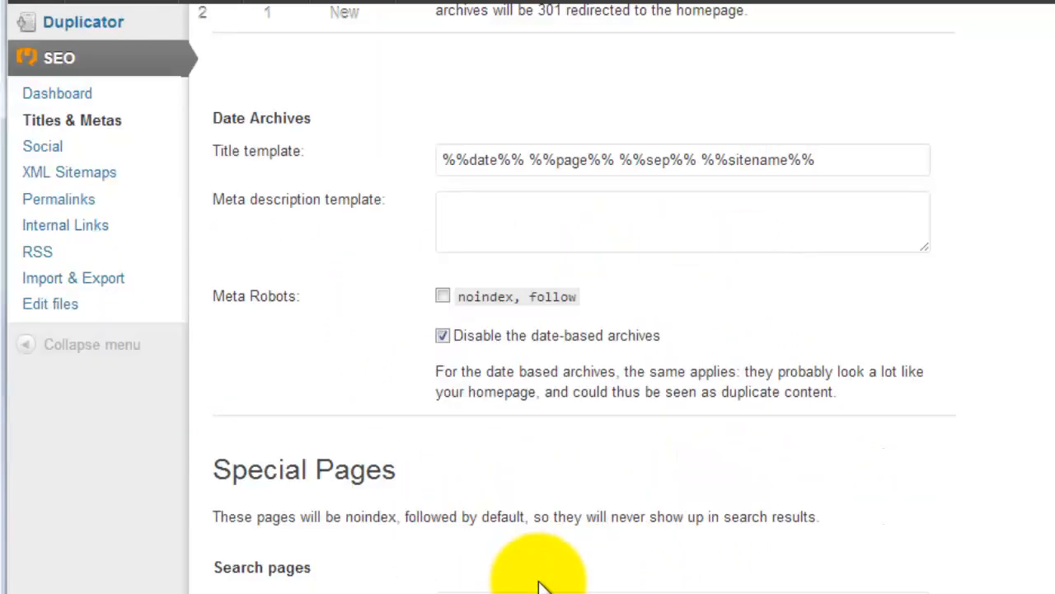
pyautogui.scroll(-3)
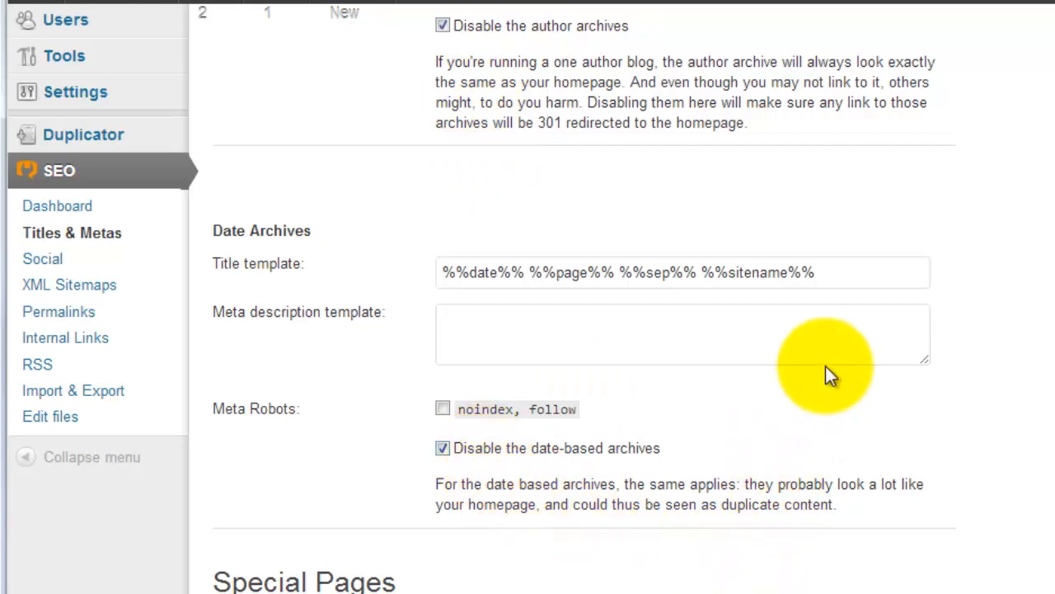
pyautogui.moveTo(750, 455)
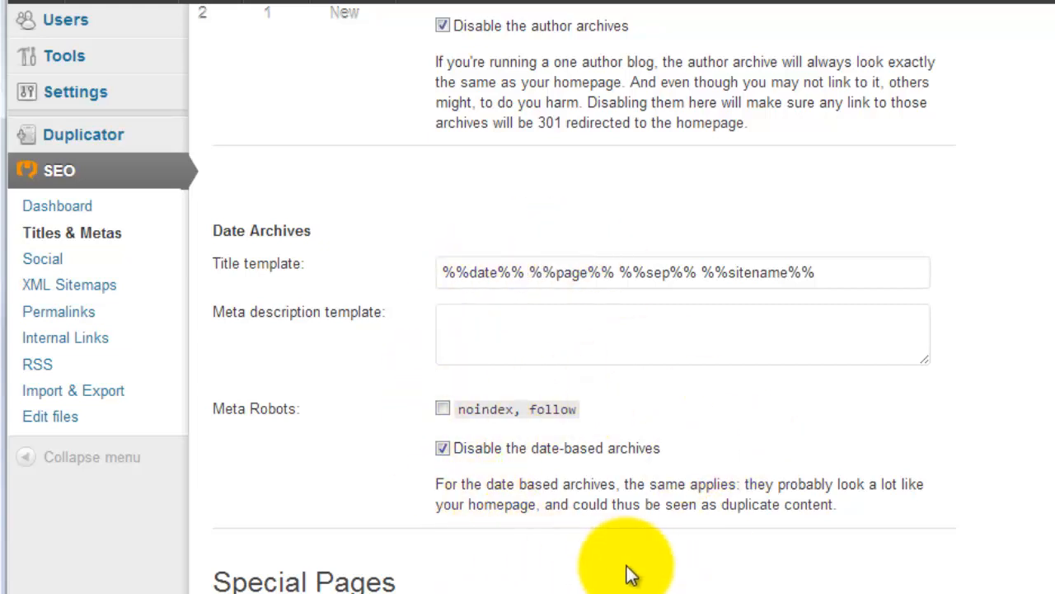
# - Move past the disabled date archives down to the Special Pages title templates
pyautogui.scroll(-3)
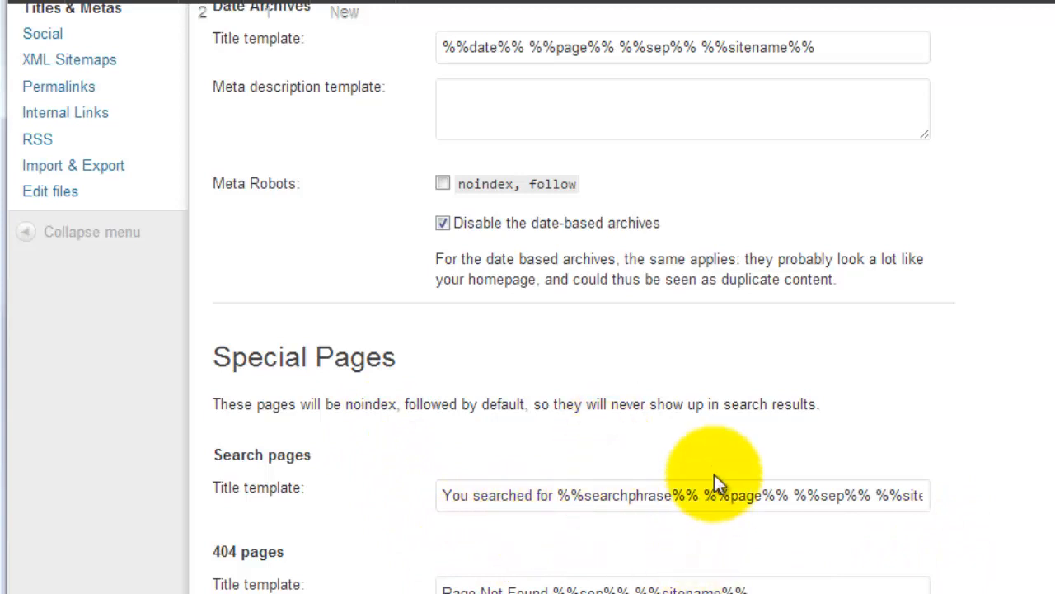
pyautogui.scroll(-3)
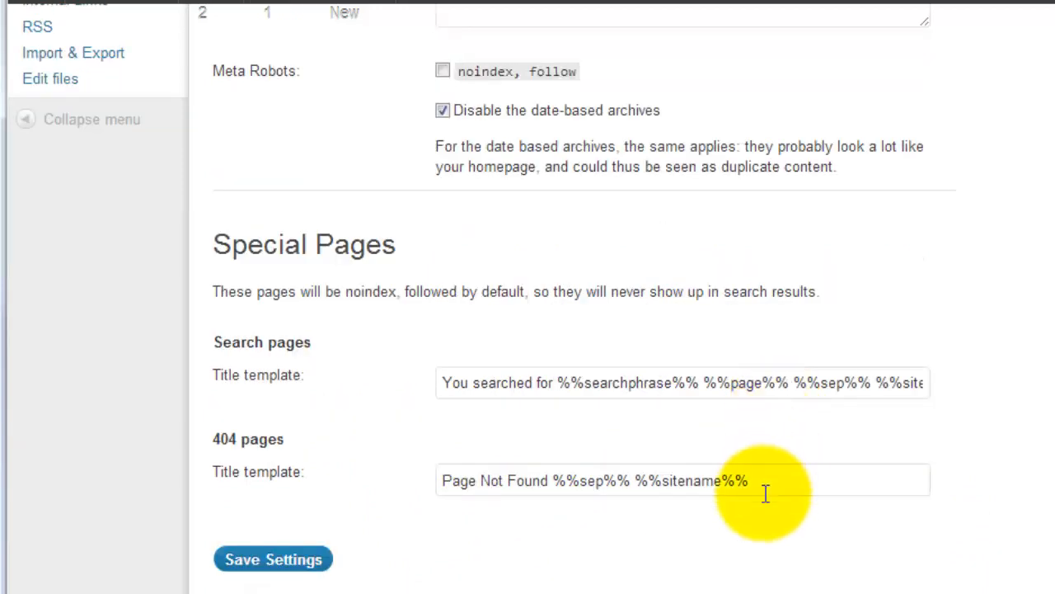
pyautogui.moveTo(462, 590)
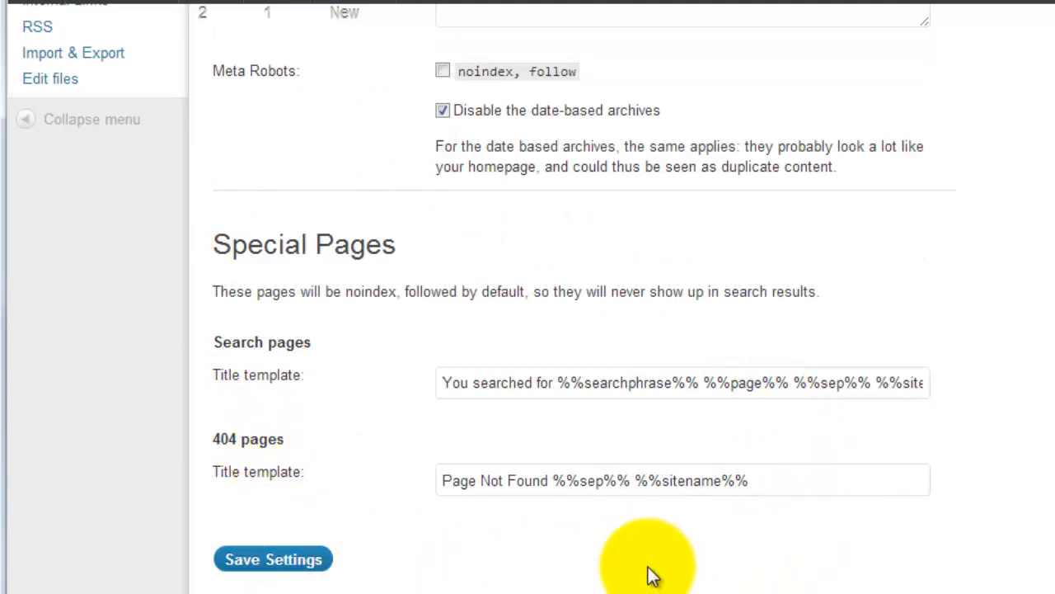
pyautogui.moveTo(322, 321)
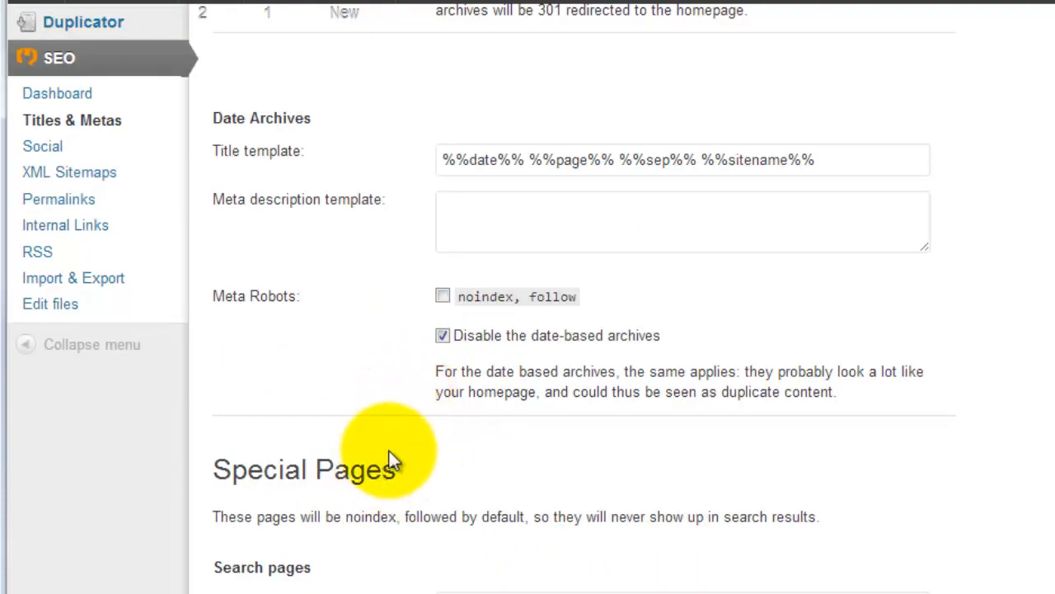
pyautogui.moveTo(152, 277)
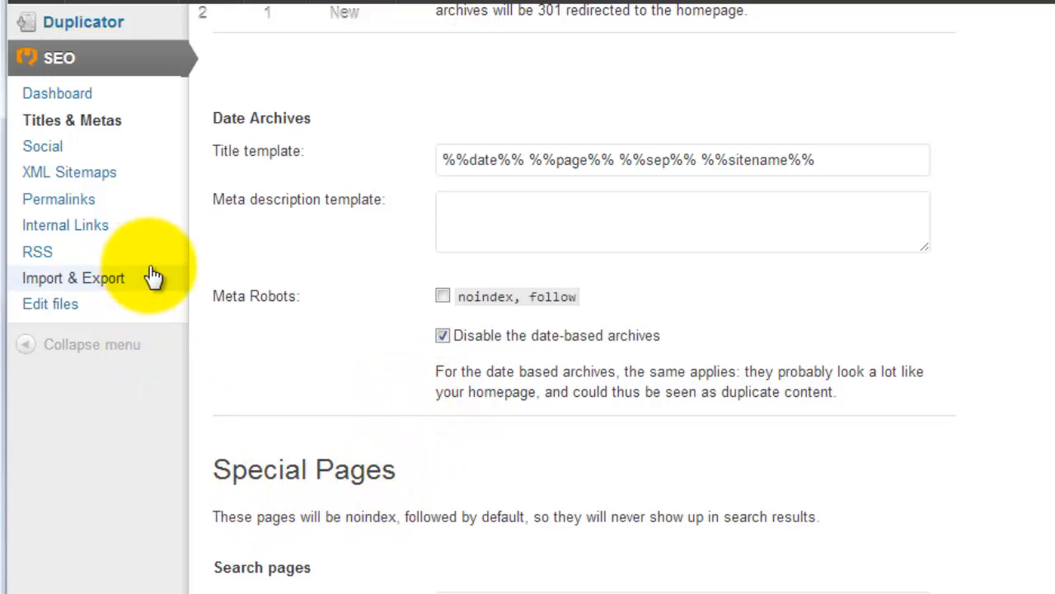
pyautogui.moveTo(80, 188)
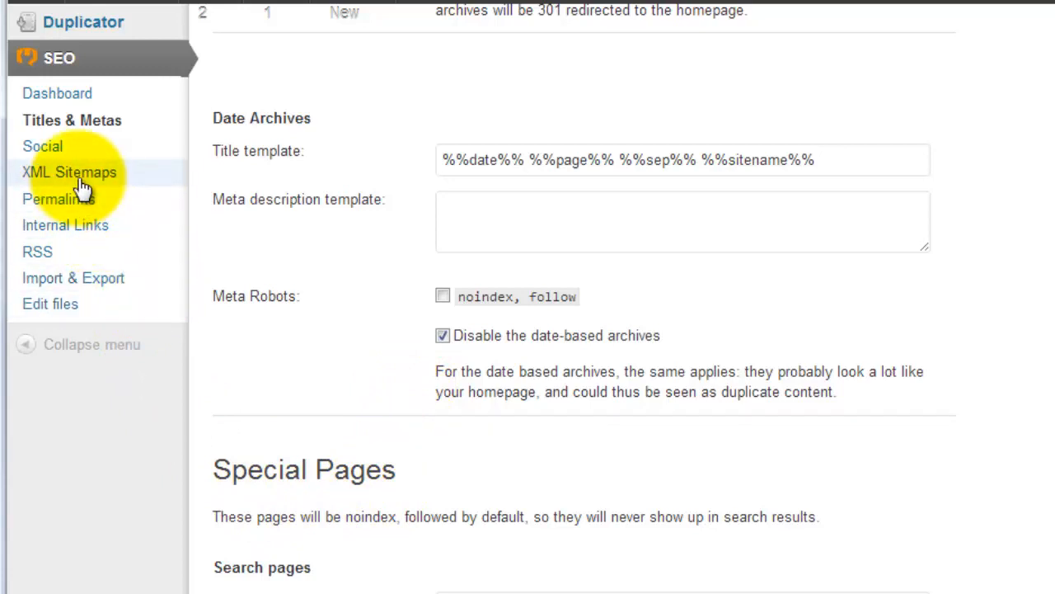
# - Exclude Tags and Format taxonomies from the Yoast XML sitemap
pyautogui.click(69, 171)
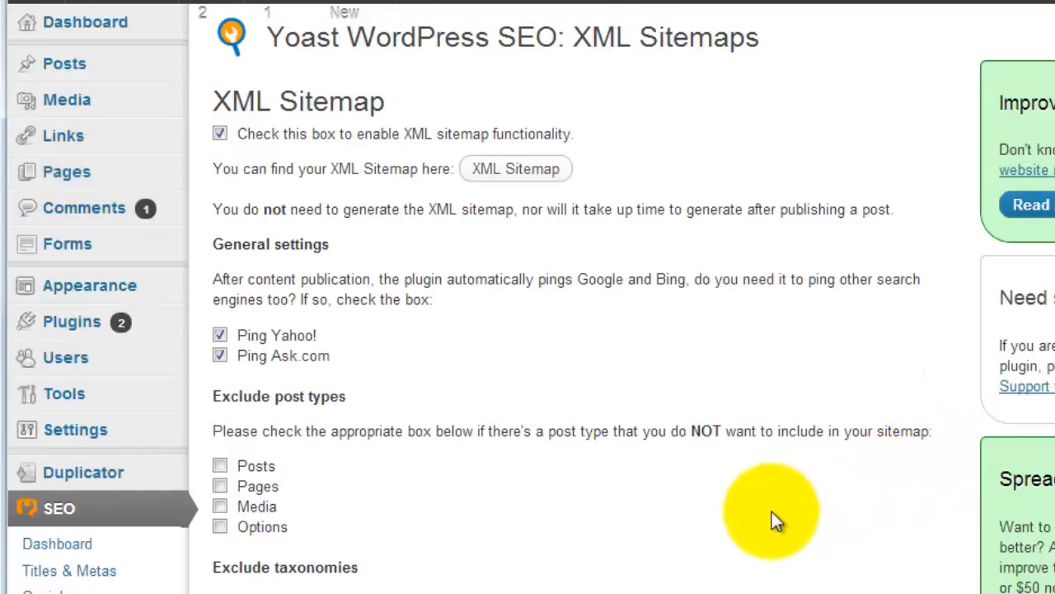
pyautogui.moveTo(234, 347)
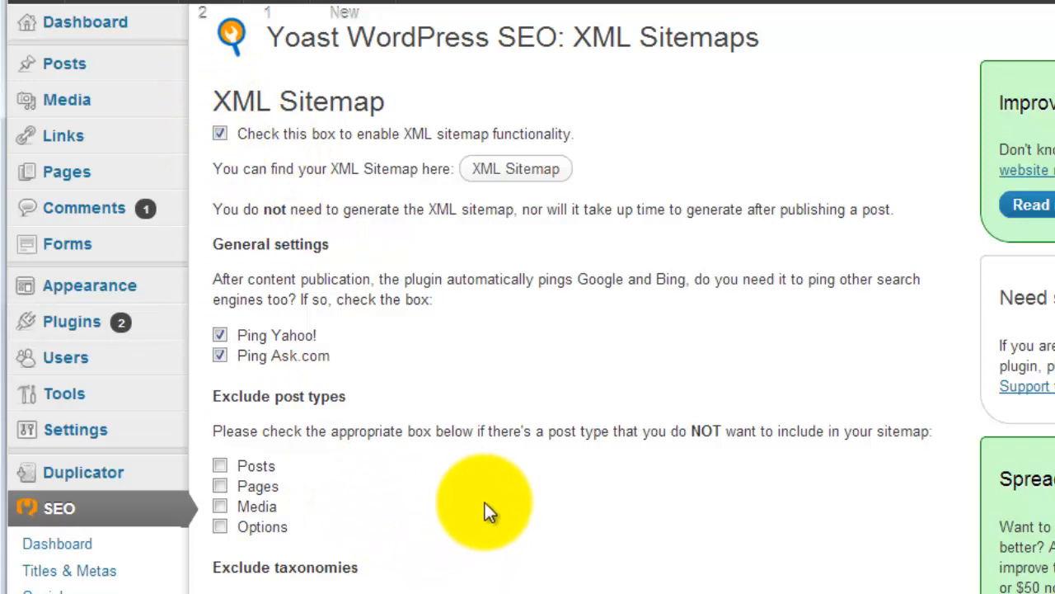
pyautogui.moveTo(195, 75)
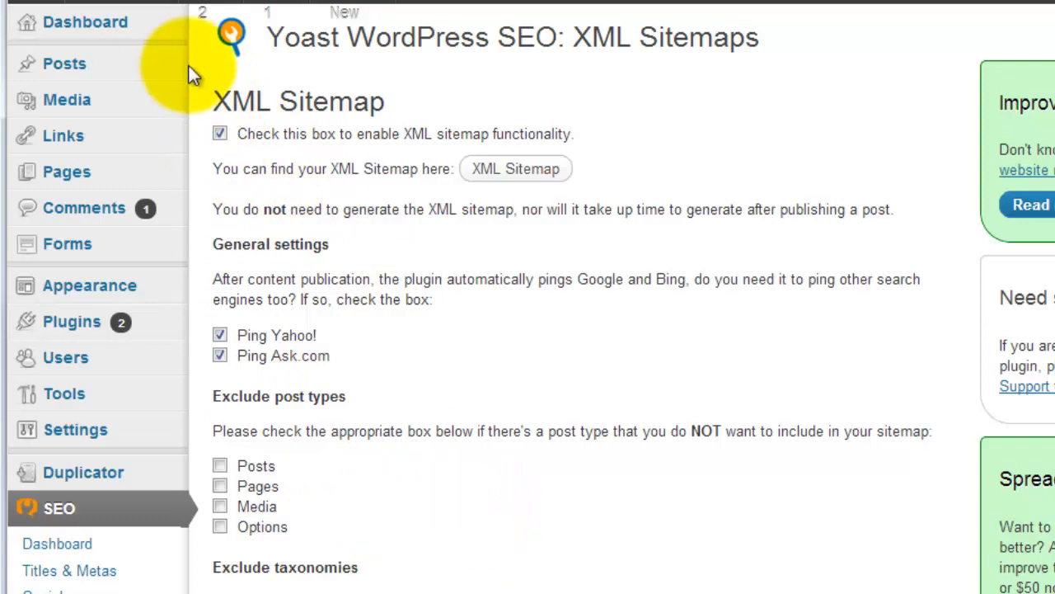
pyautogui.moveTo(685, 586)
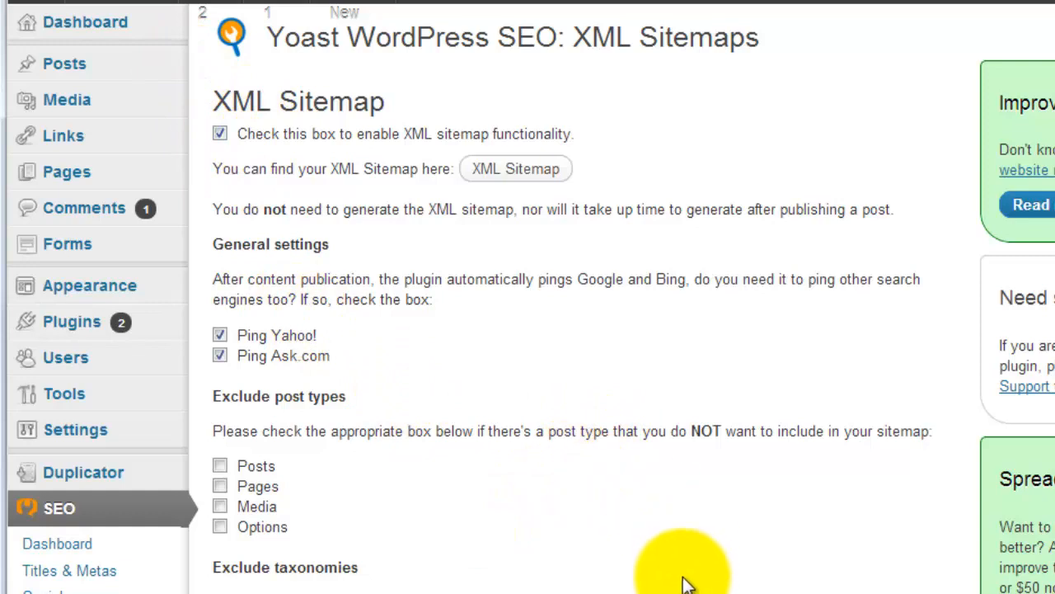
pyautogui.scroll(-3)
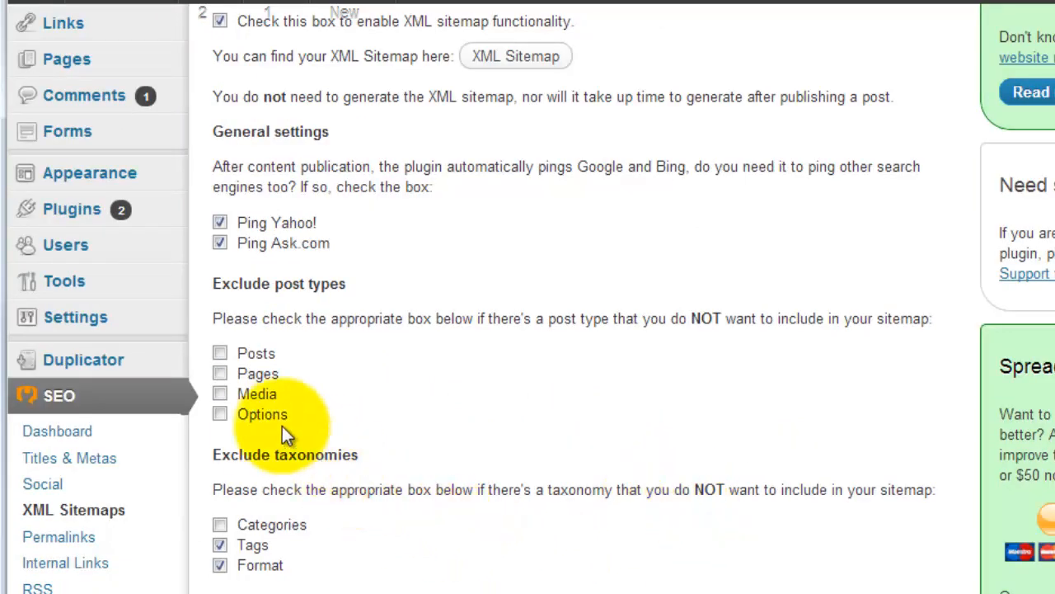
pyautogui.doubleClick(283, 455)
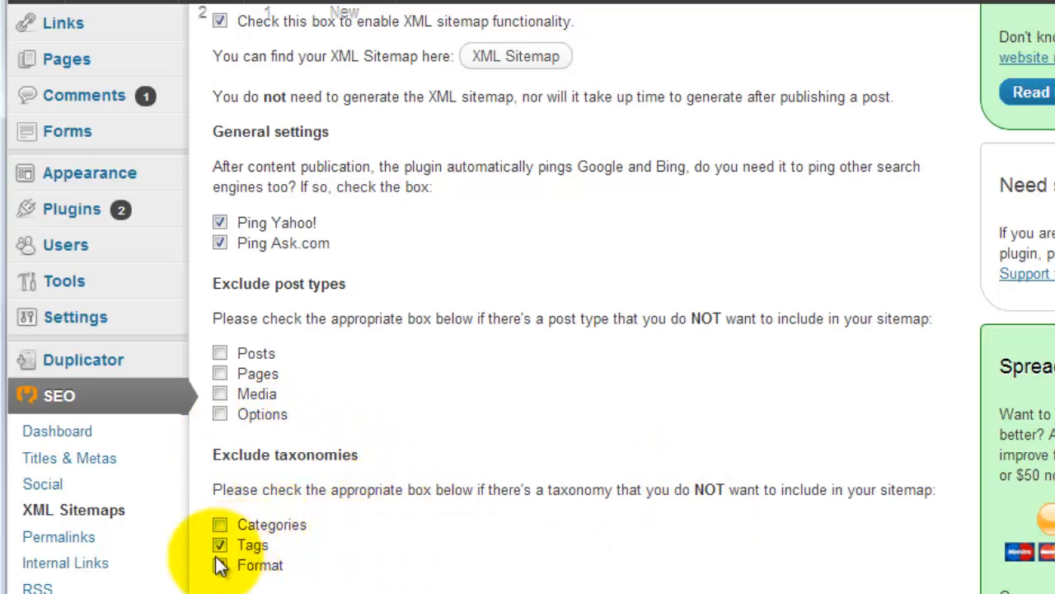
pyautogui.click(221, 566)
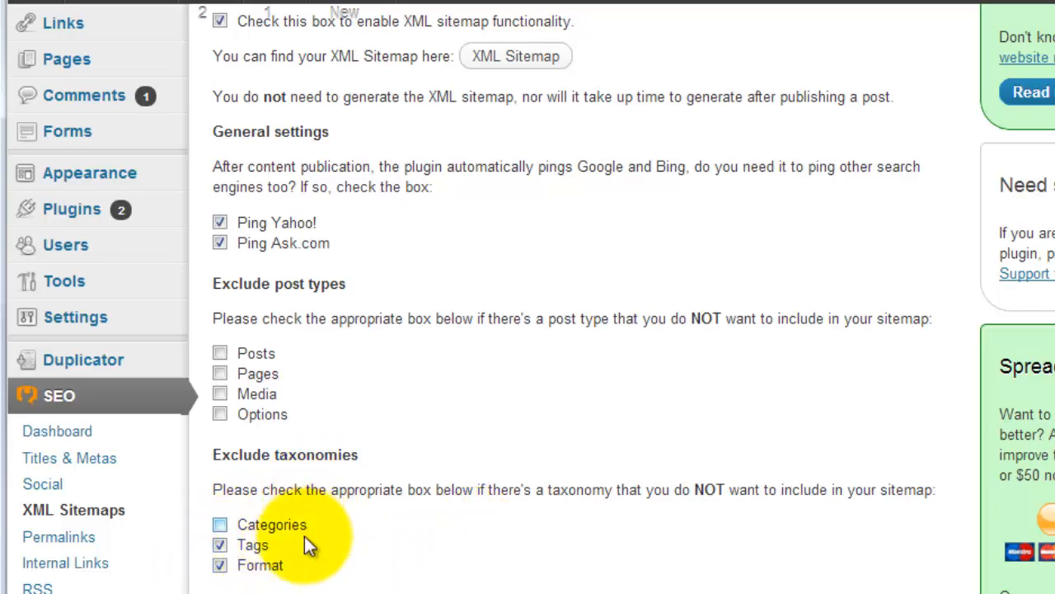
pyautogui.scroll(-3)
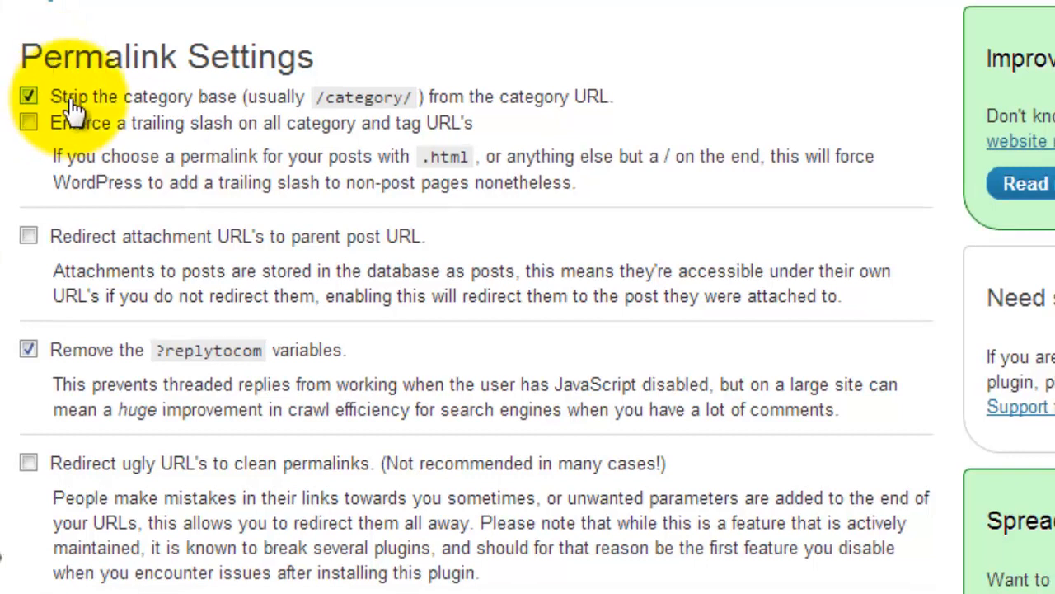
pyautogui.moveTo(297, 124)
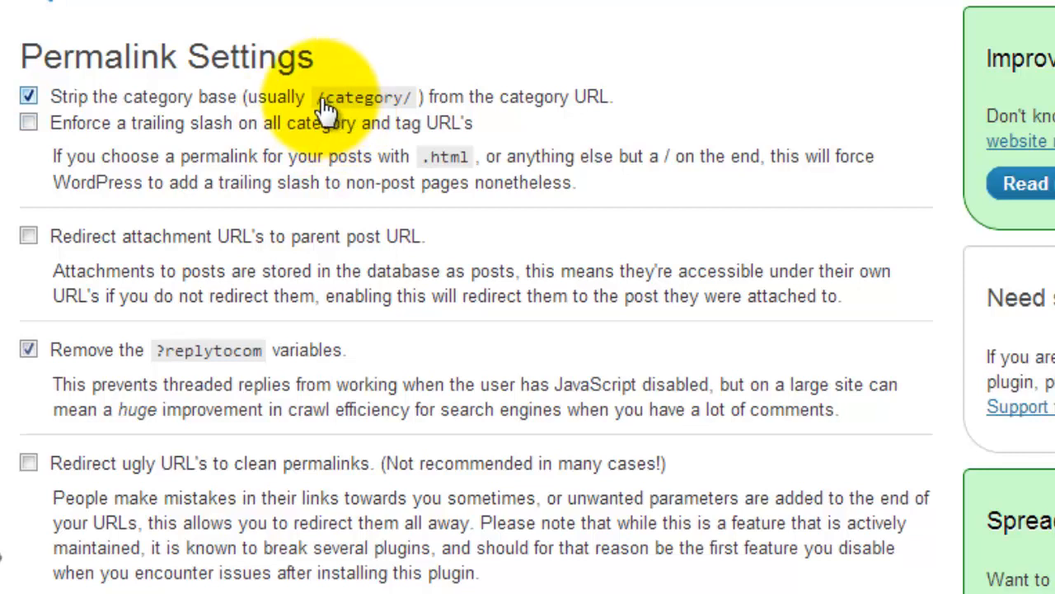
pyautogui.moveTo(413, 107)
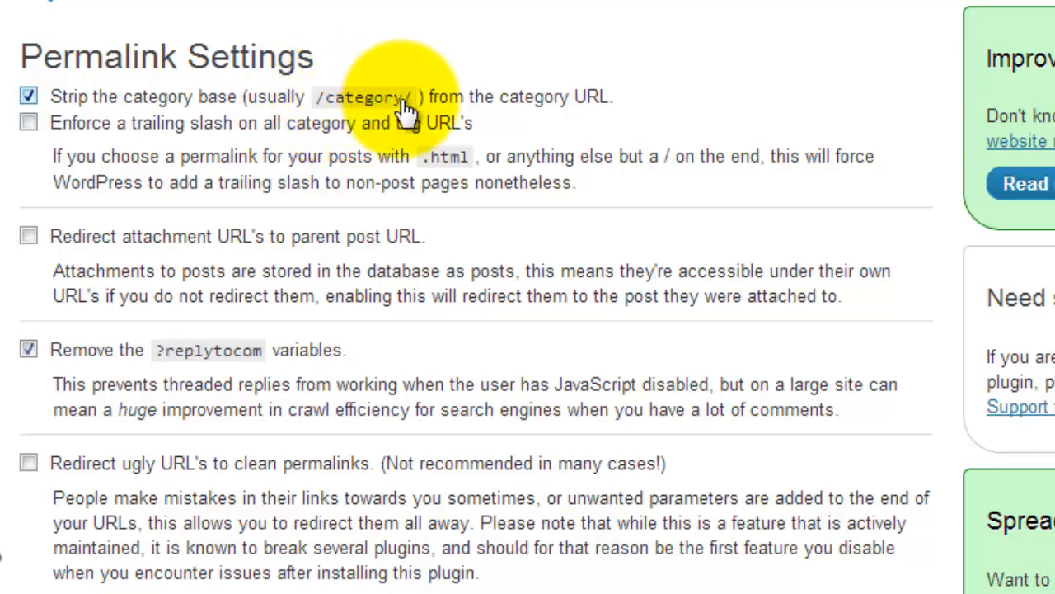
pyautogui.moveTo(453, 155)
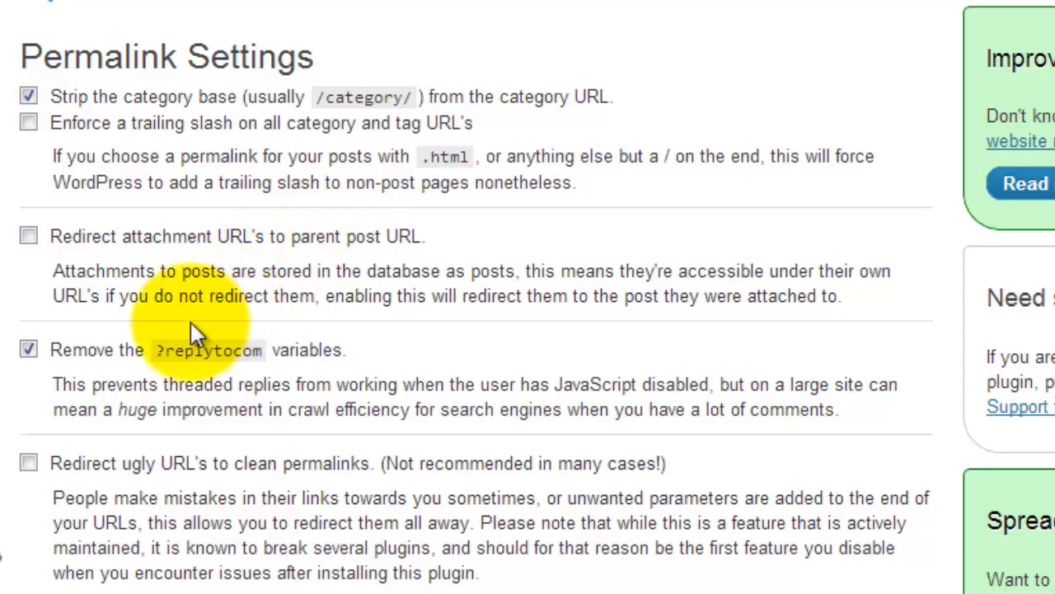
pyautogui.moveTo(333, 98)
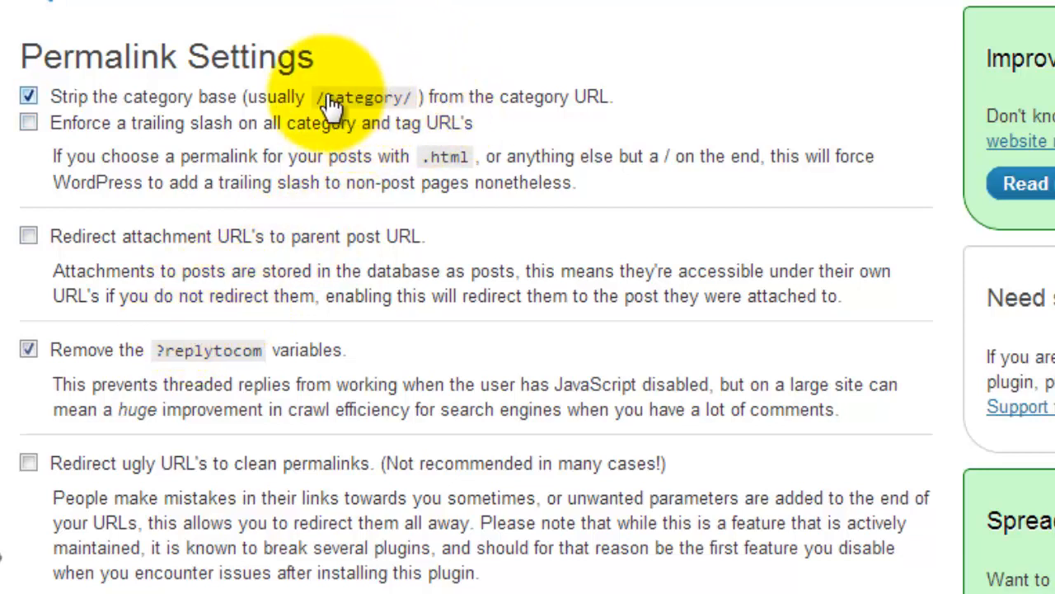
pyautogui.moveTo(294, 244)
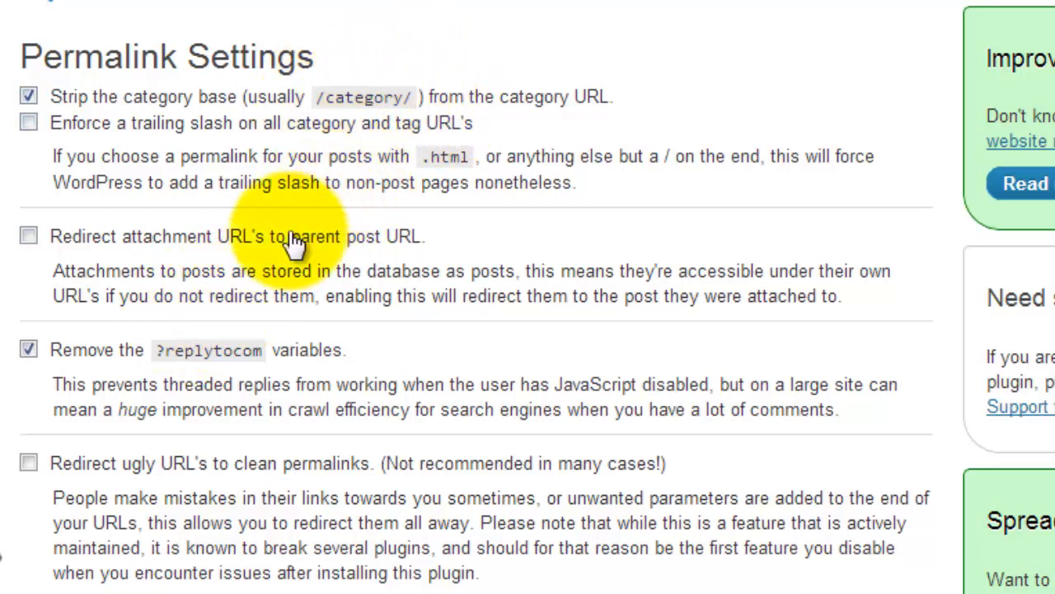
pyautogui.moveTo(33, 349)
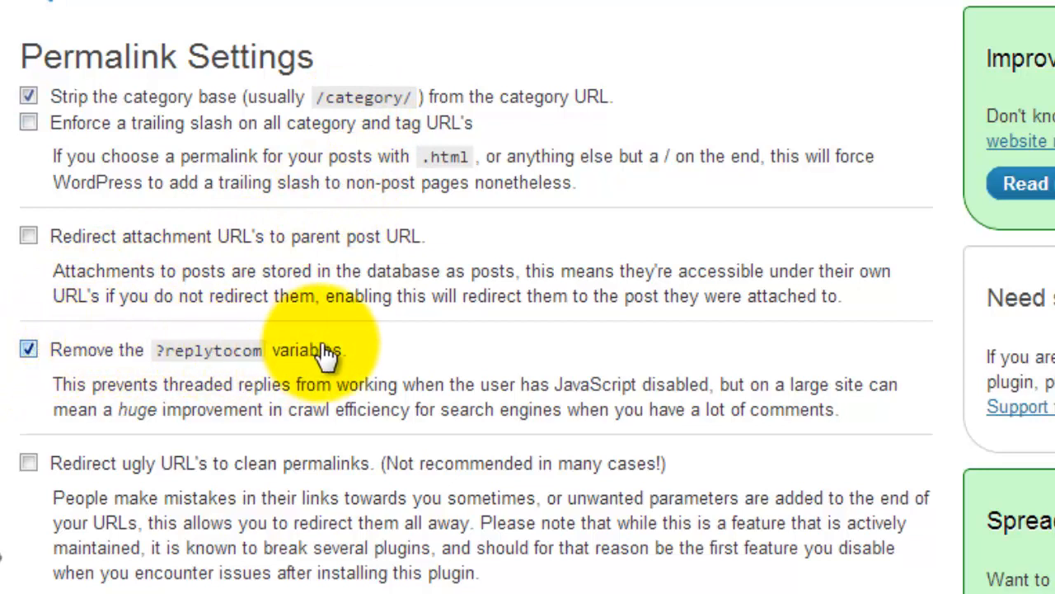
pyautogui.moveTo(491, 366)
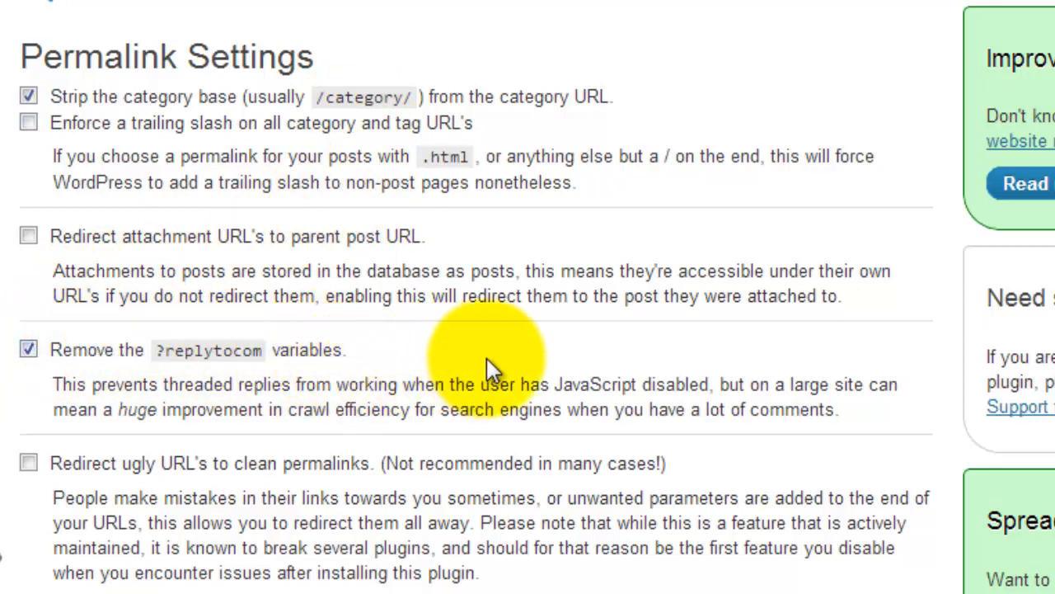
pyautogui.moveTo(446, 366)
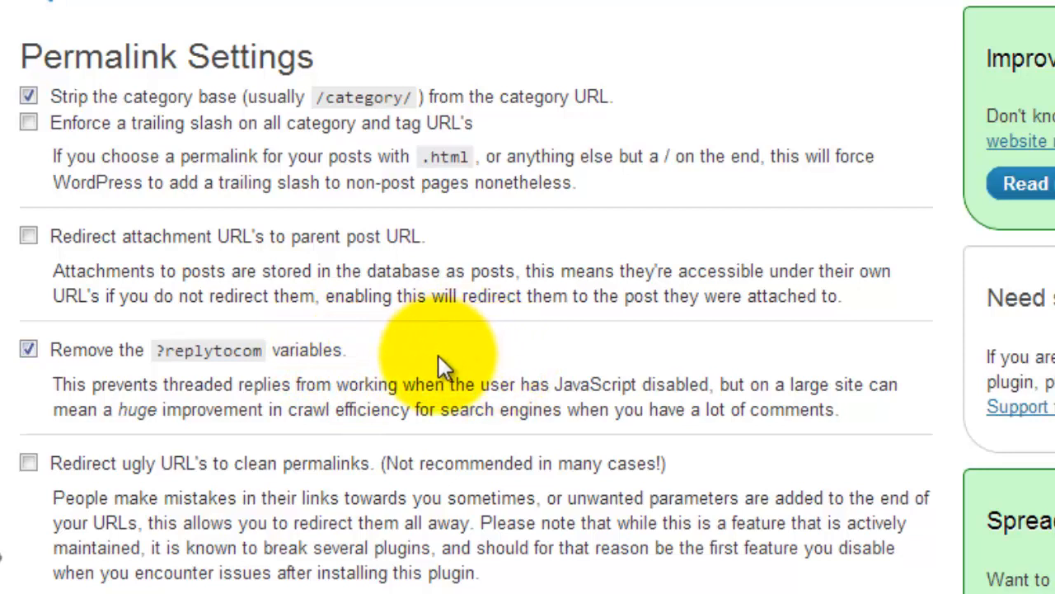
pyautogui.moveTo(396, 380)
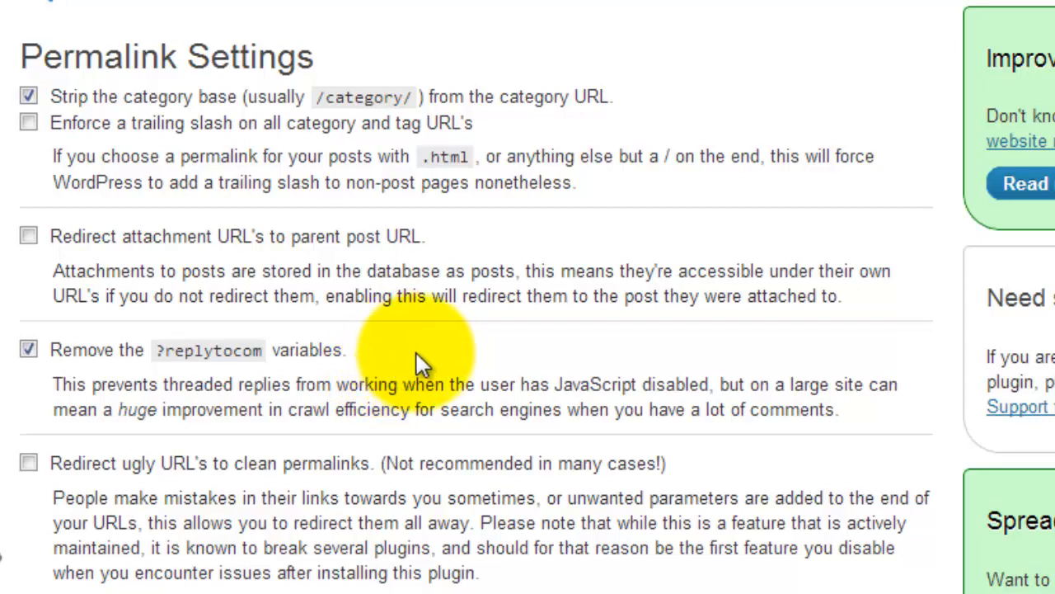
pyautogui.moveTo(379, 329)
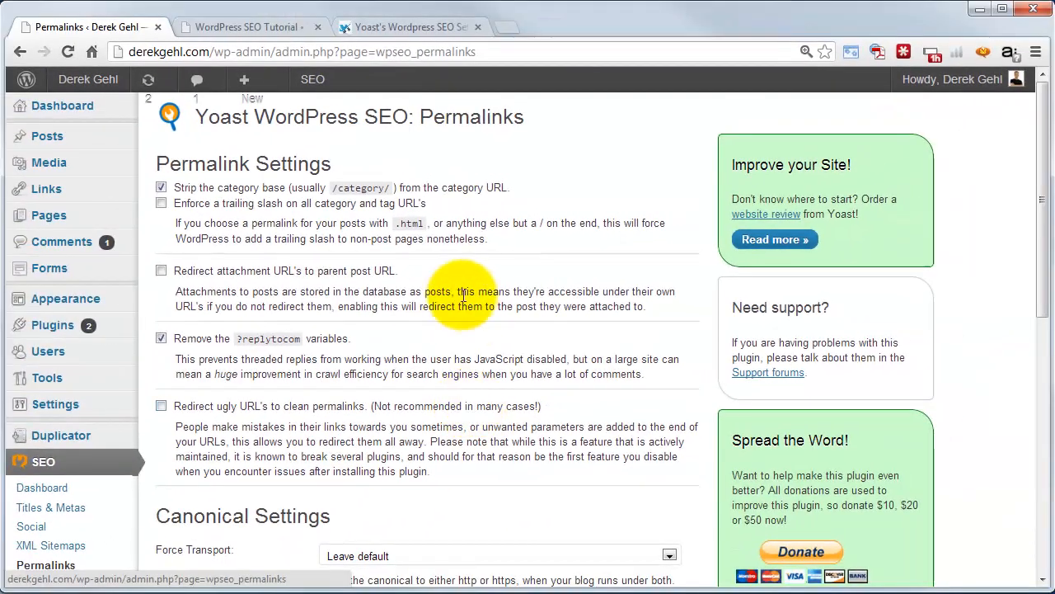
pyautogui.moveTo(524, 422)
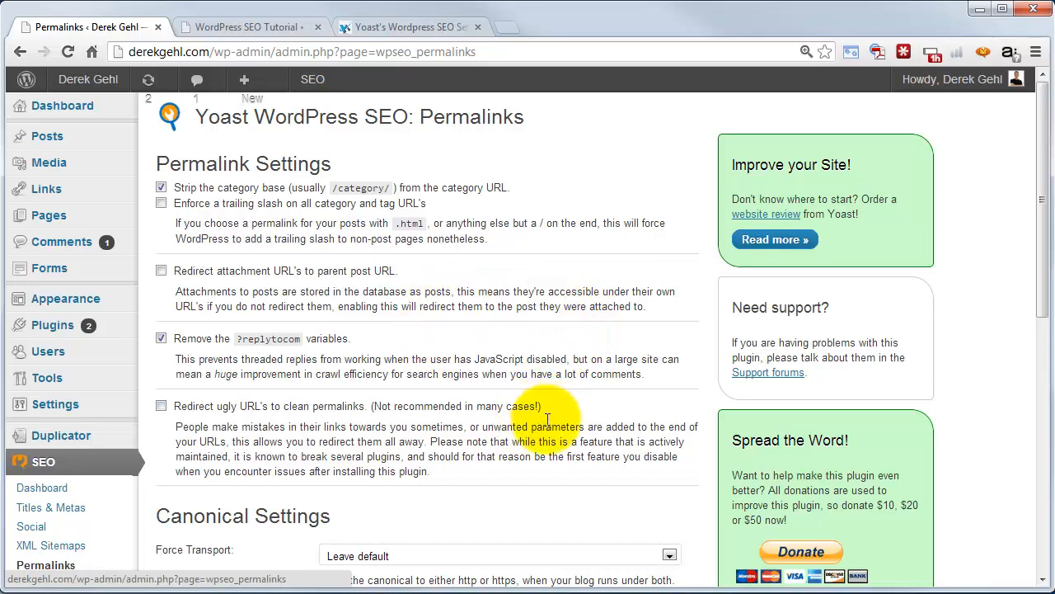
pyautogui.moveTo(551, 425)
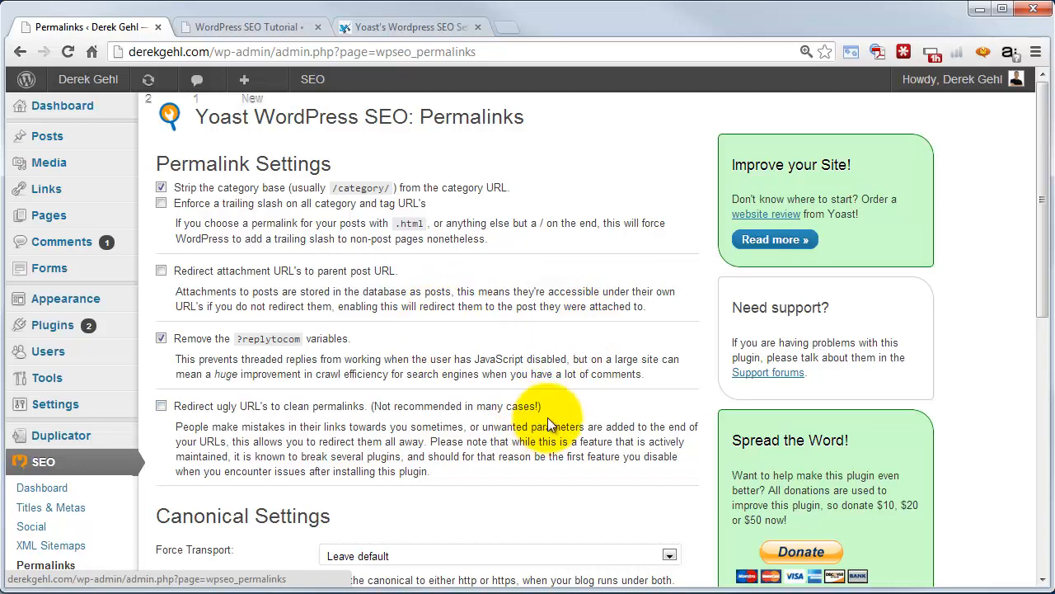
pyautogui.moveTo(564, 363)
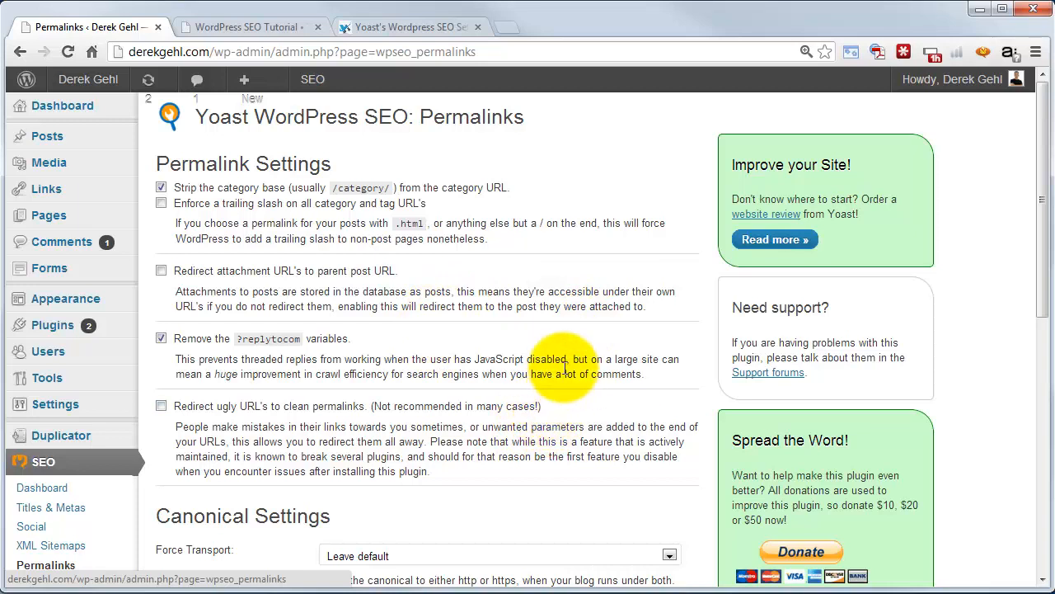